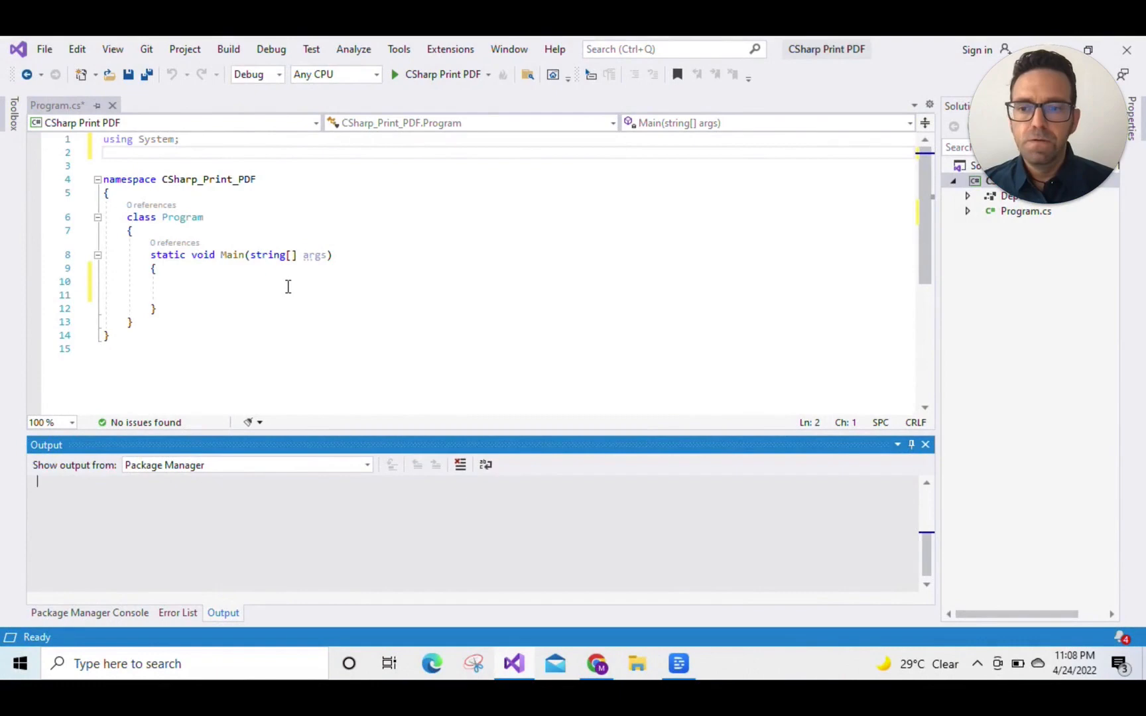
mouse_move(96, 634)
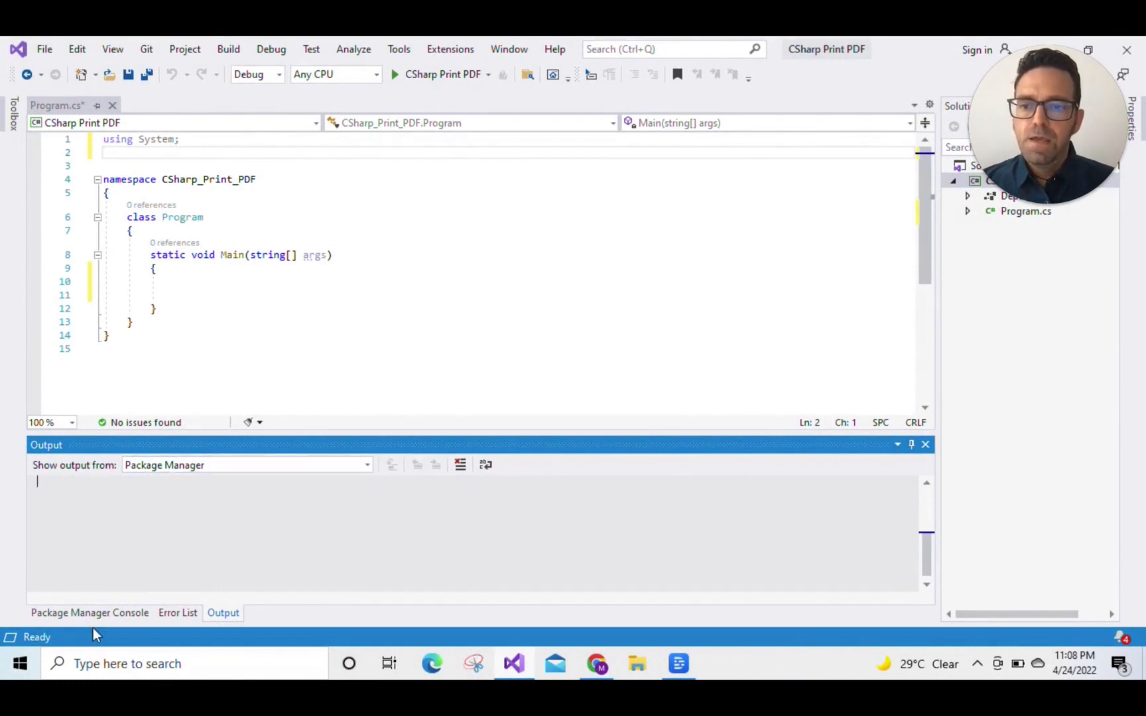
- Run Install-Package Ironpdf in the Package Manager Console to add IronPdf to the project
left_click(89, 613)
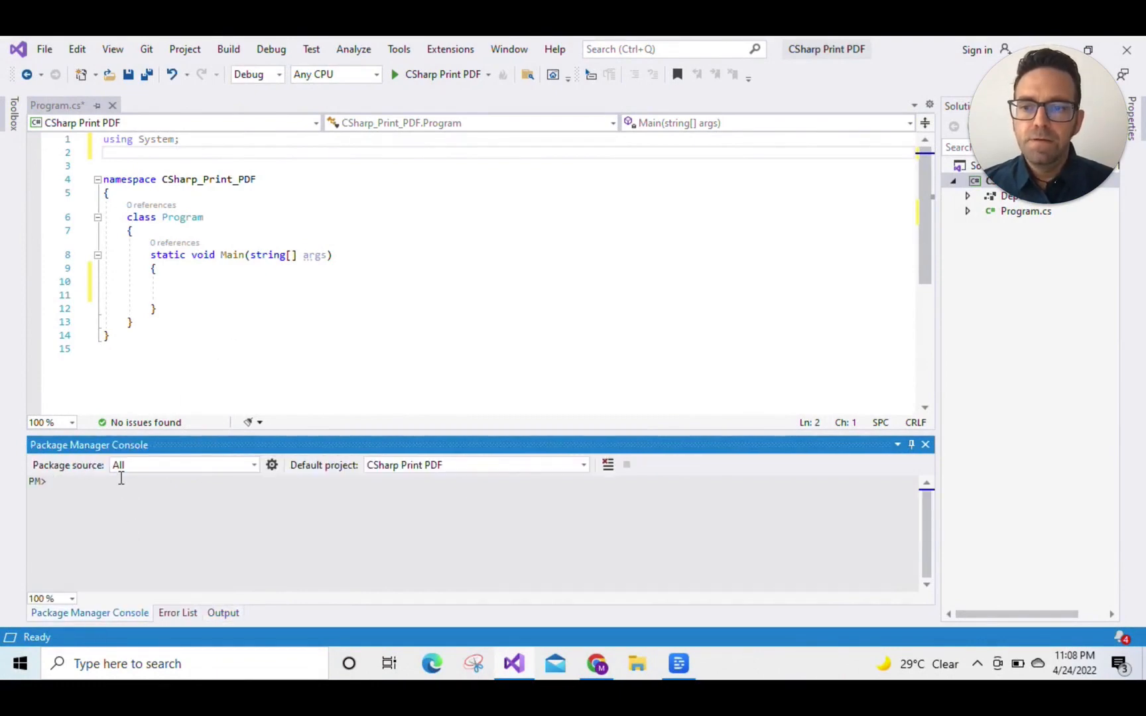
type("Insta")
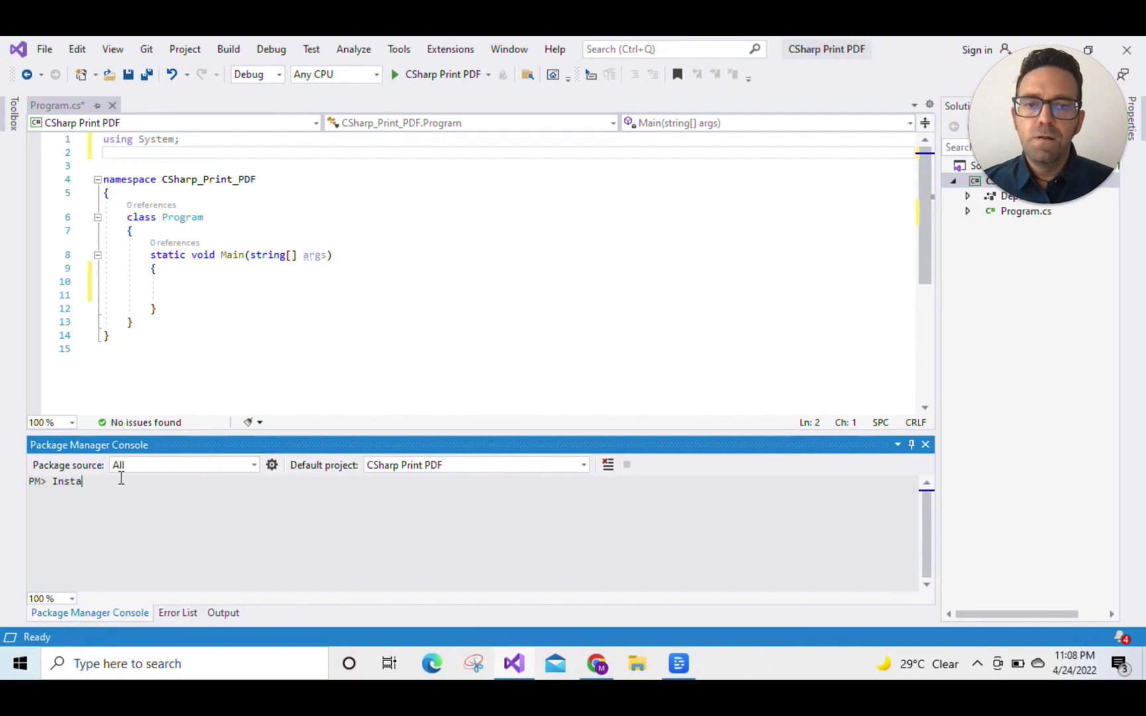
type("ll-Package Iron")
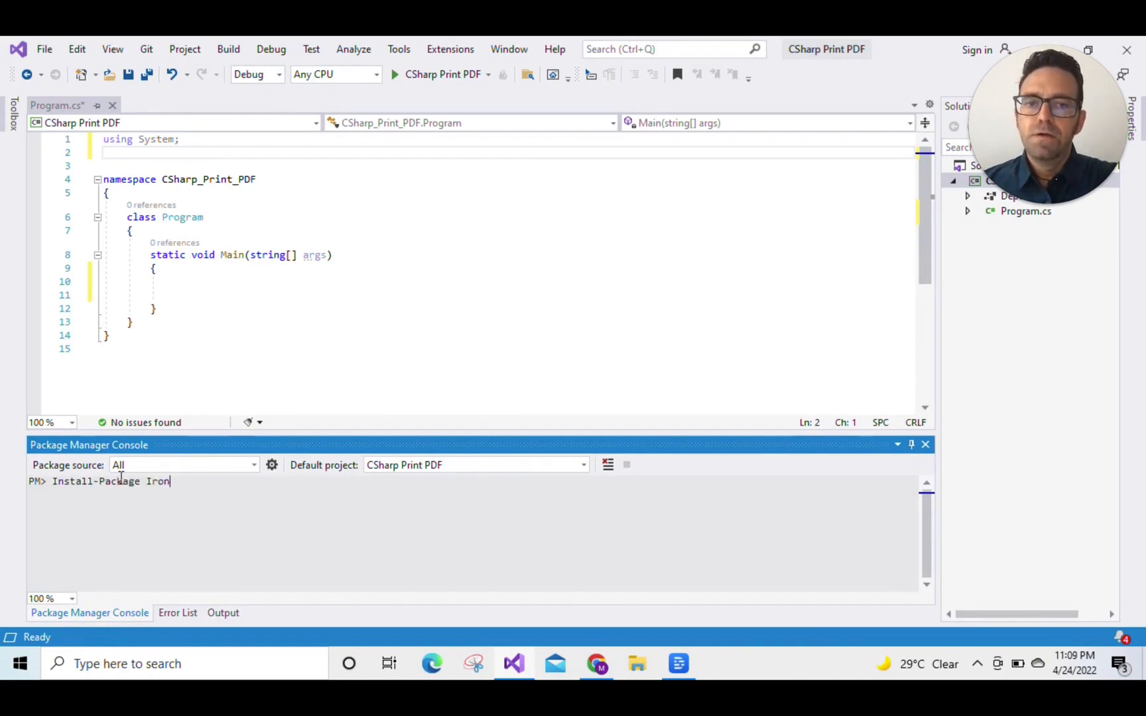
type("pdf")
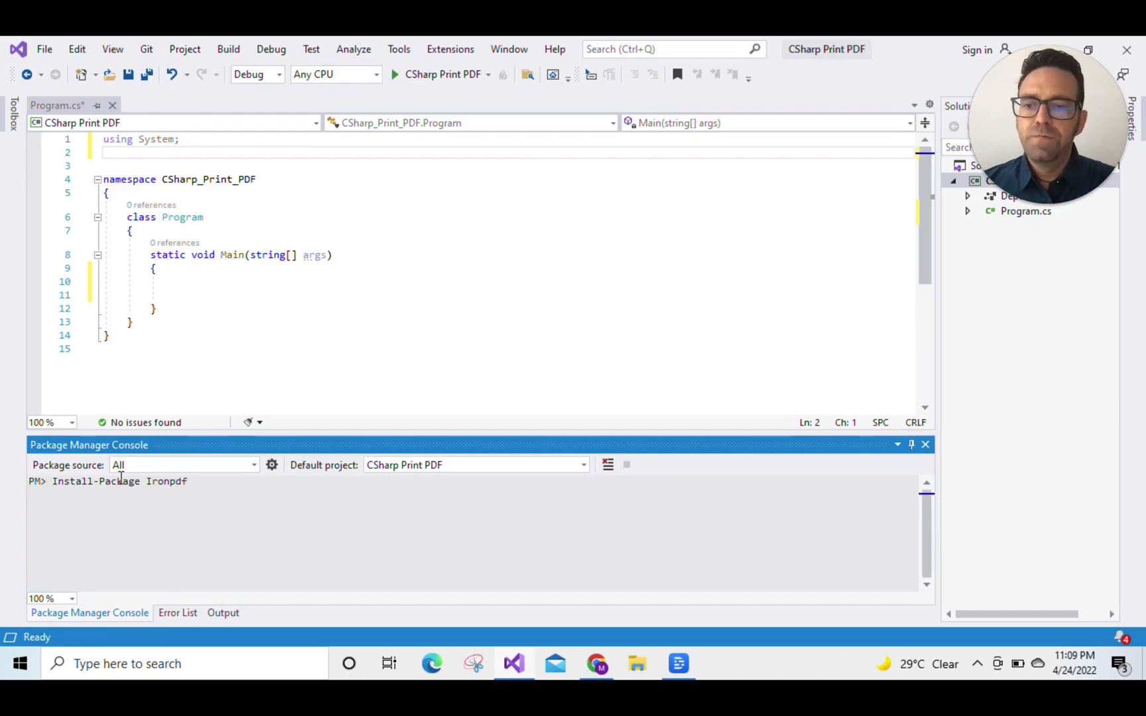
key("Return")
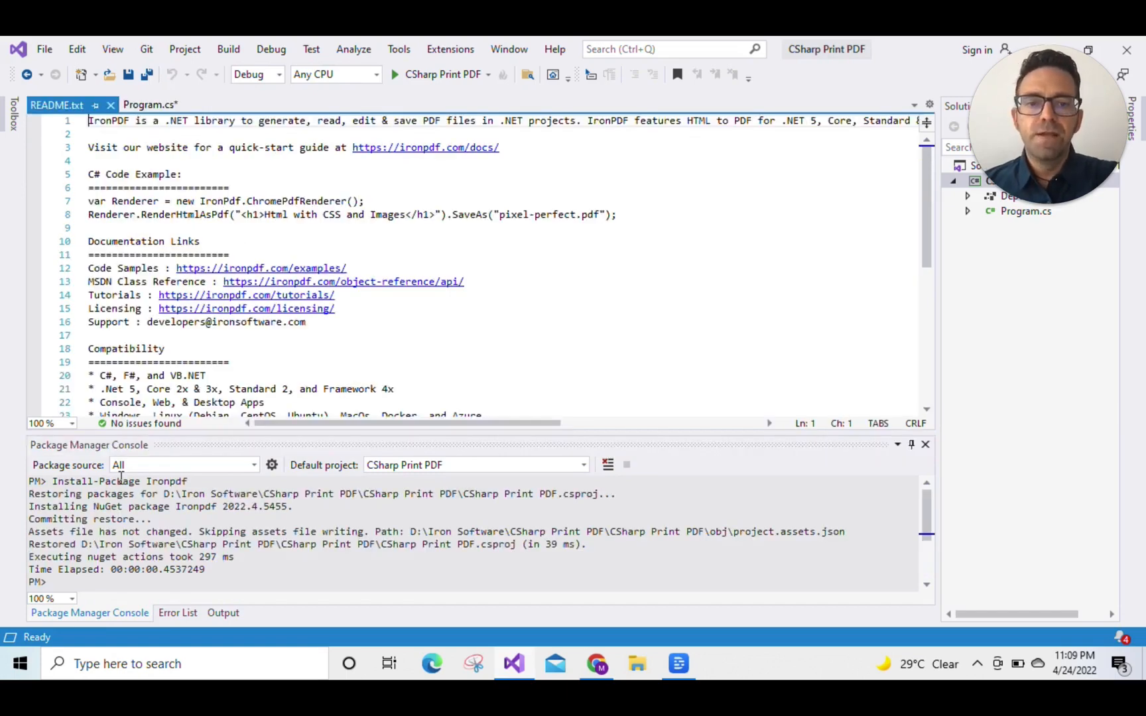
- Add 'using IronPdf;' at the top of Program.cs
left_click(150, 105)
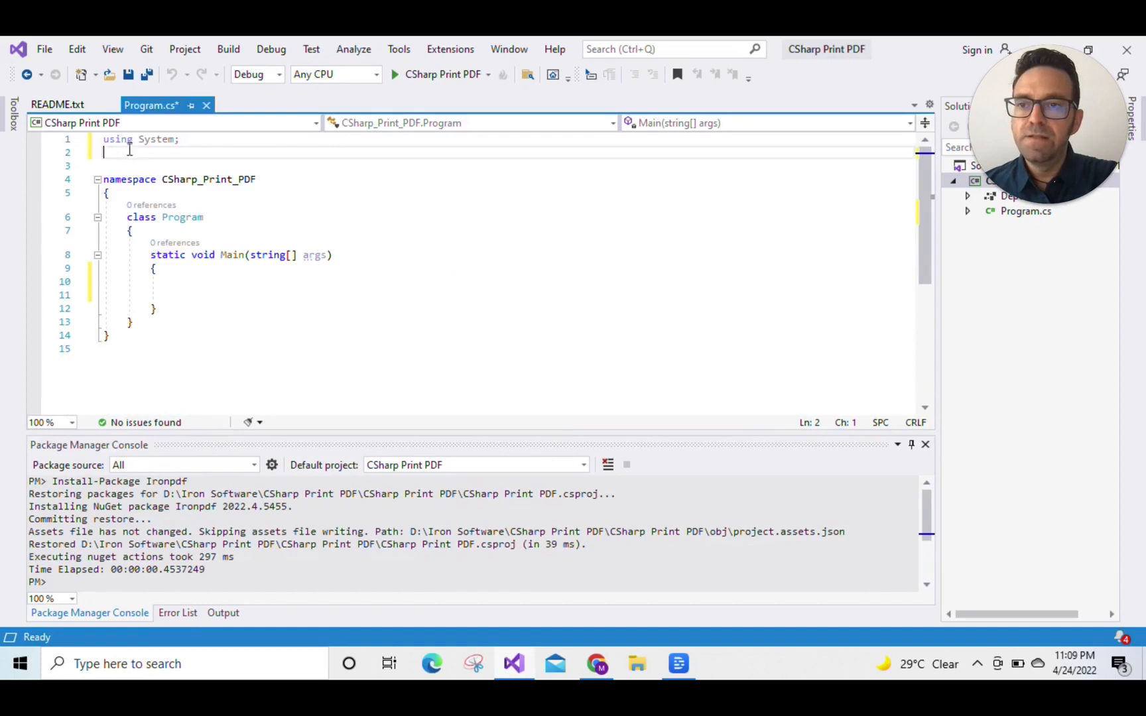
type("using")
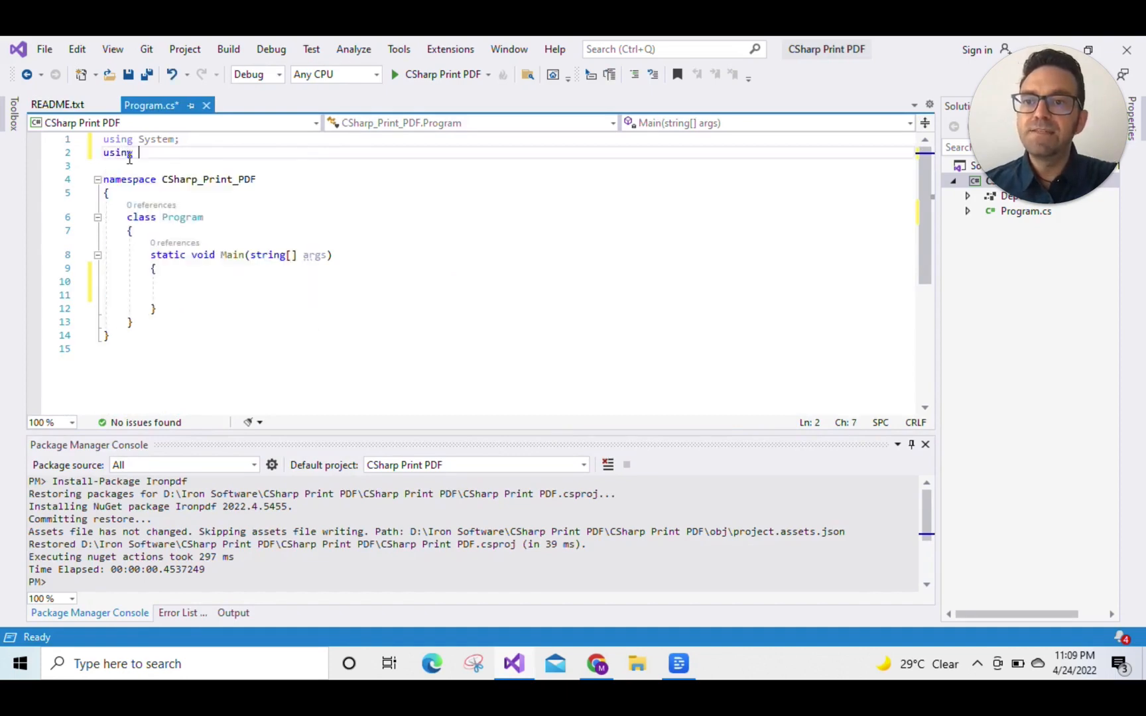
type("IronPdf")
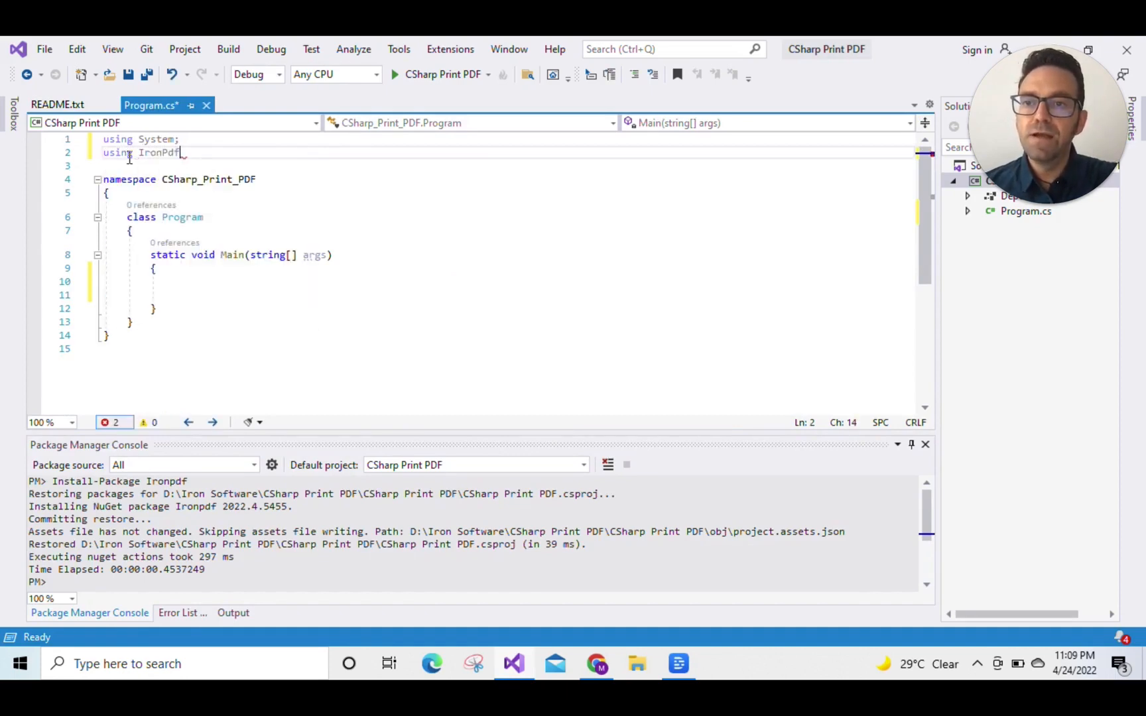
- In Main, declare IronPdf.ChromePdfRenderer renderer = new IronPdf.ChromePdfRenderer();
left_click(175, 281)
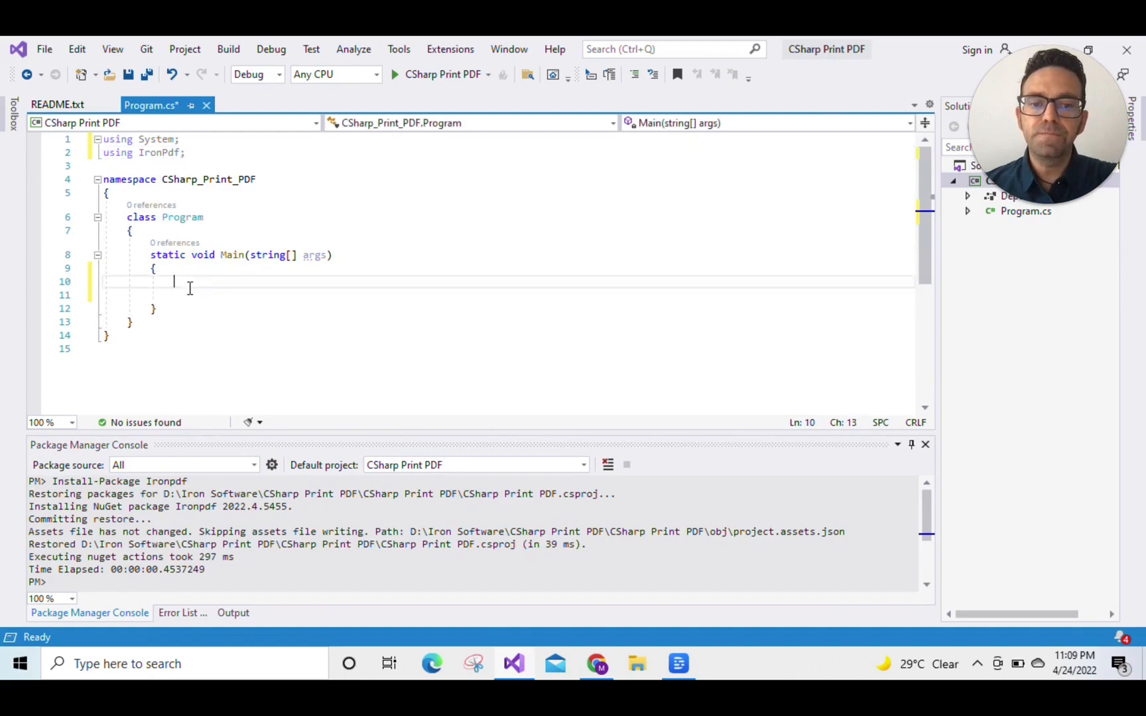
type("IronPdf")
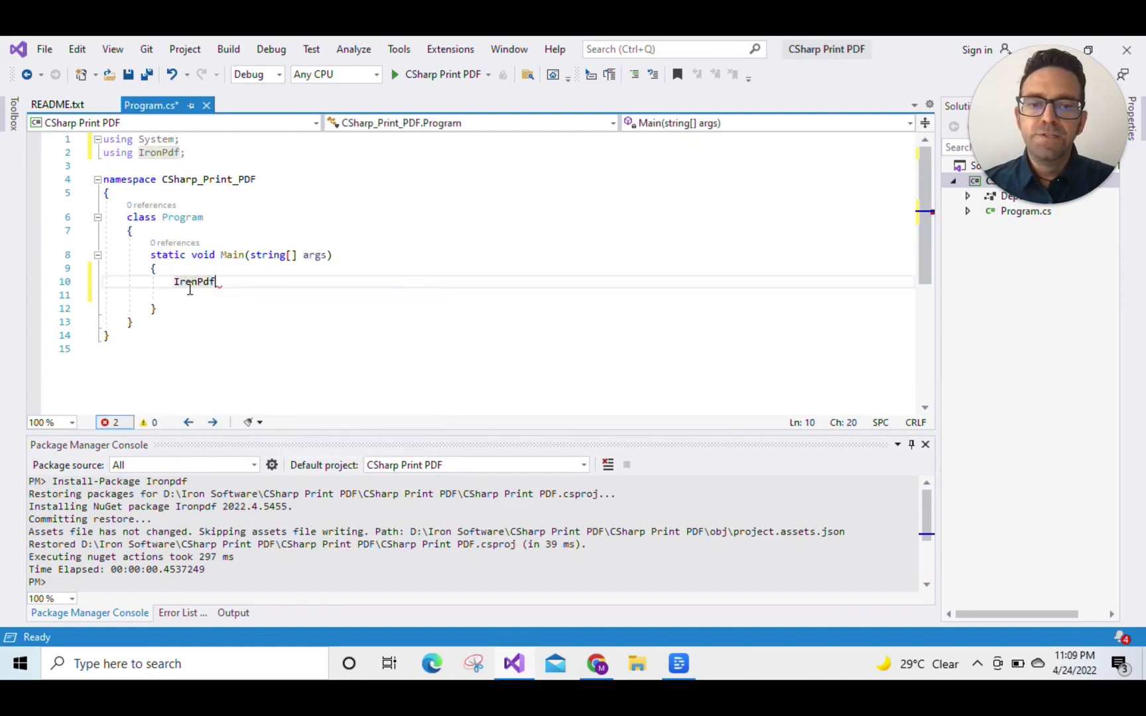
type(".ChromePdfRendere")
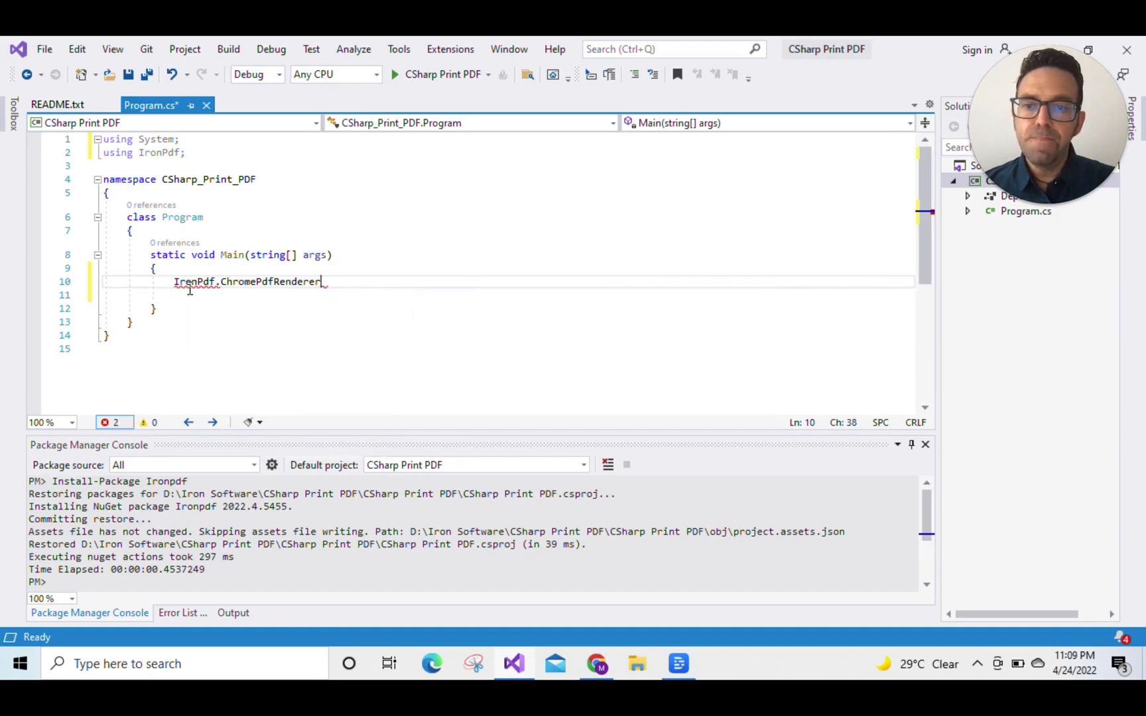
type("renderer =")
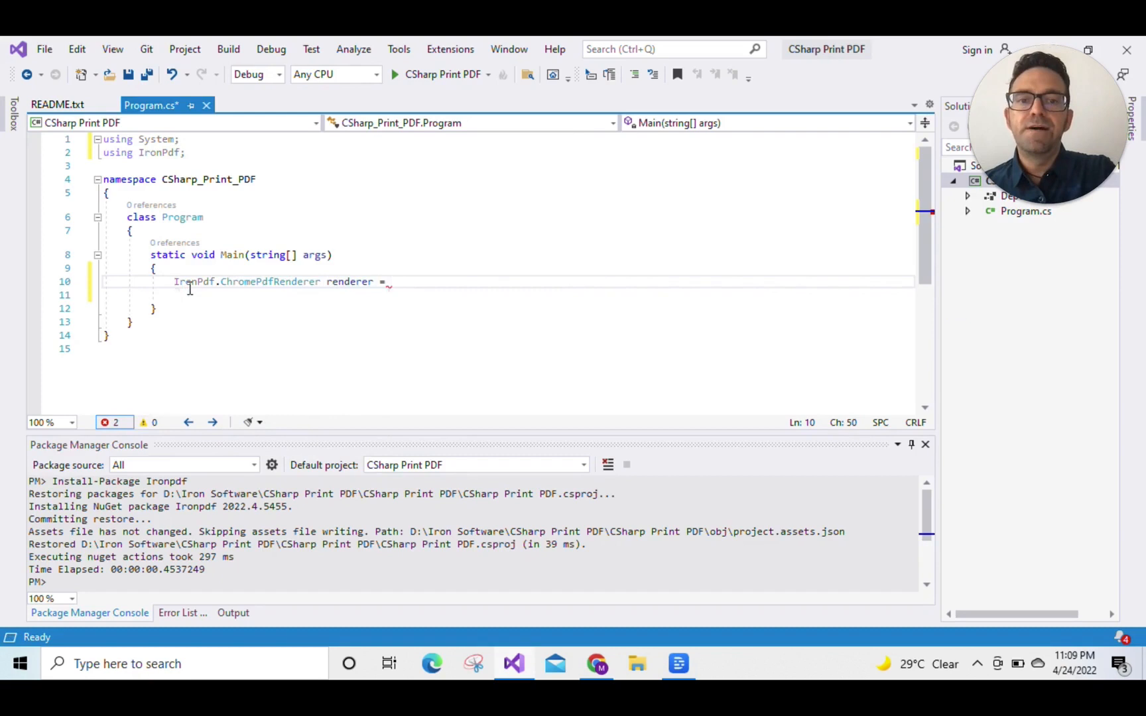
type("new IronPdf.ChromePdfRenderer(")
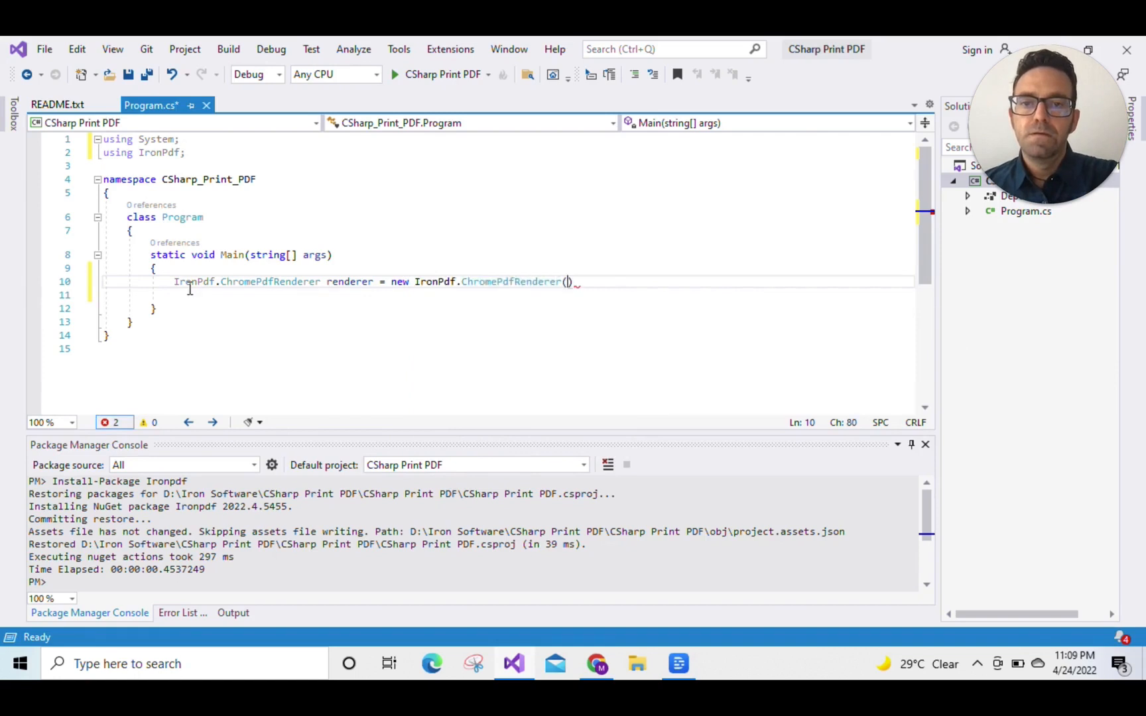
type(";")
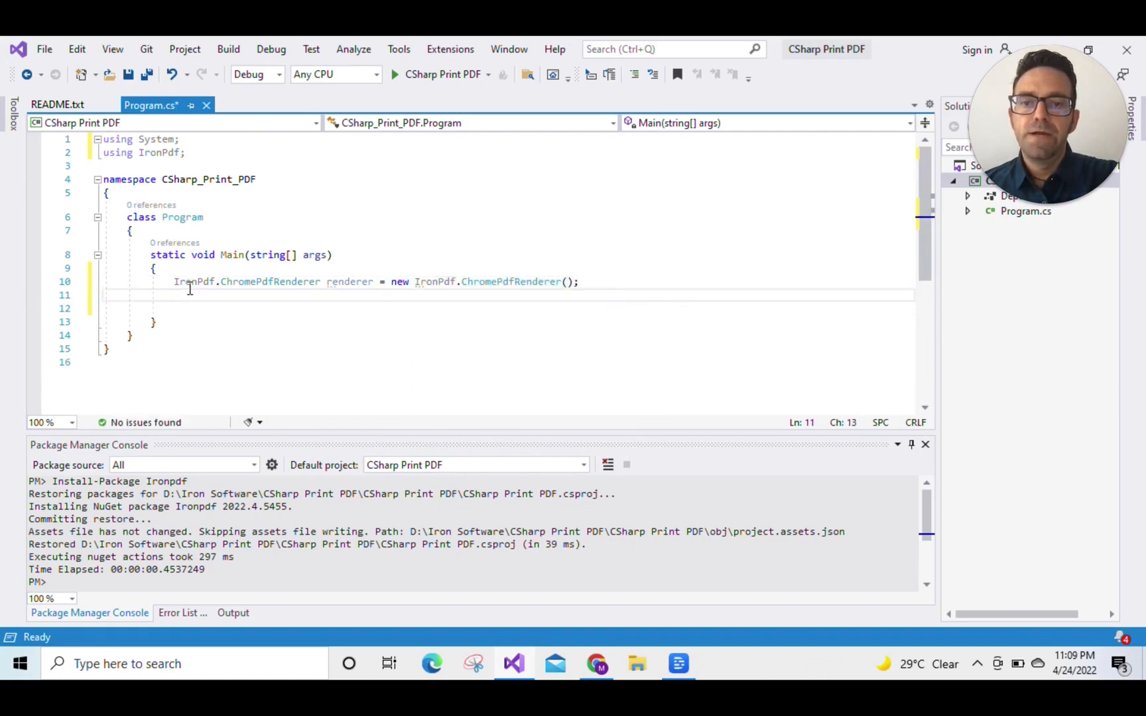
type("PdfDocument doc =")
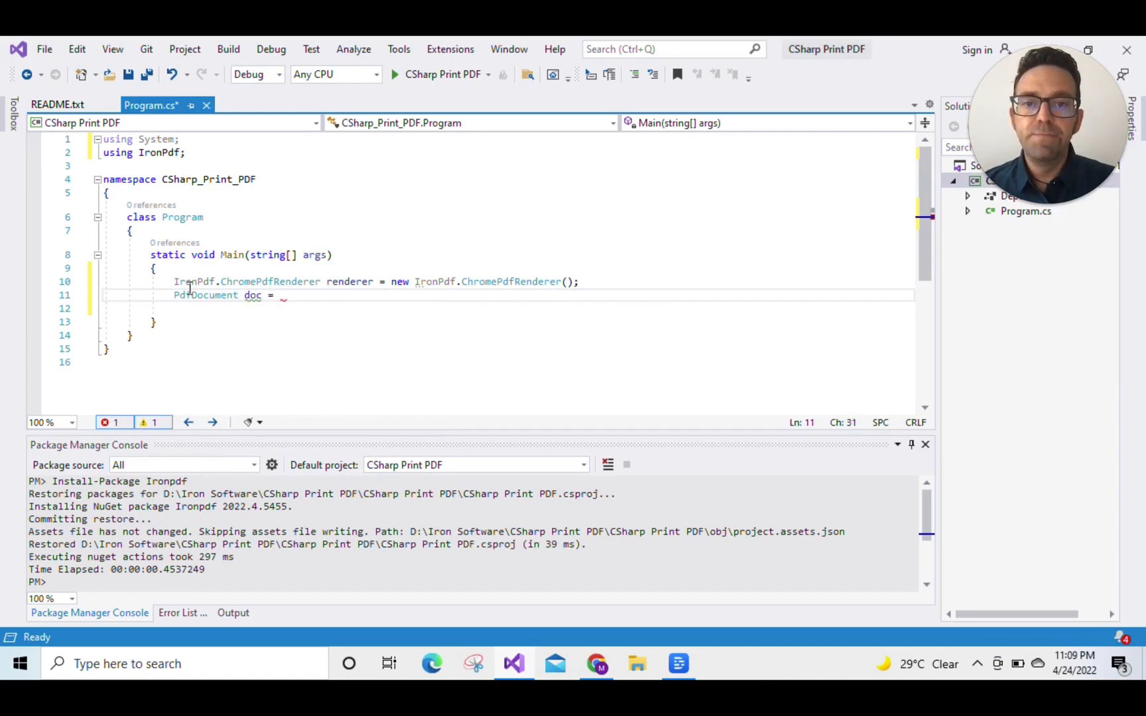
type("renderer")
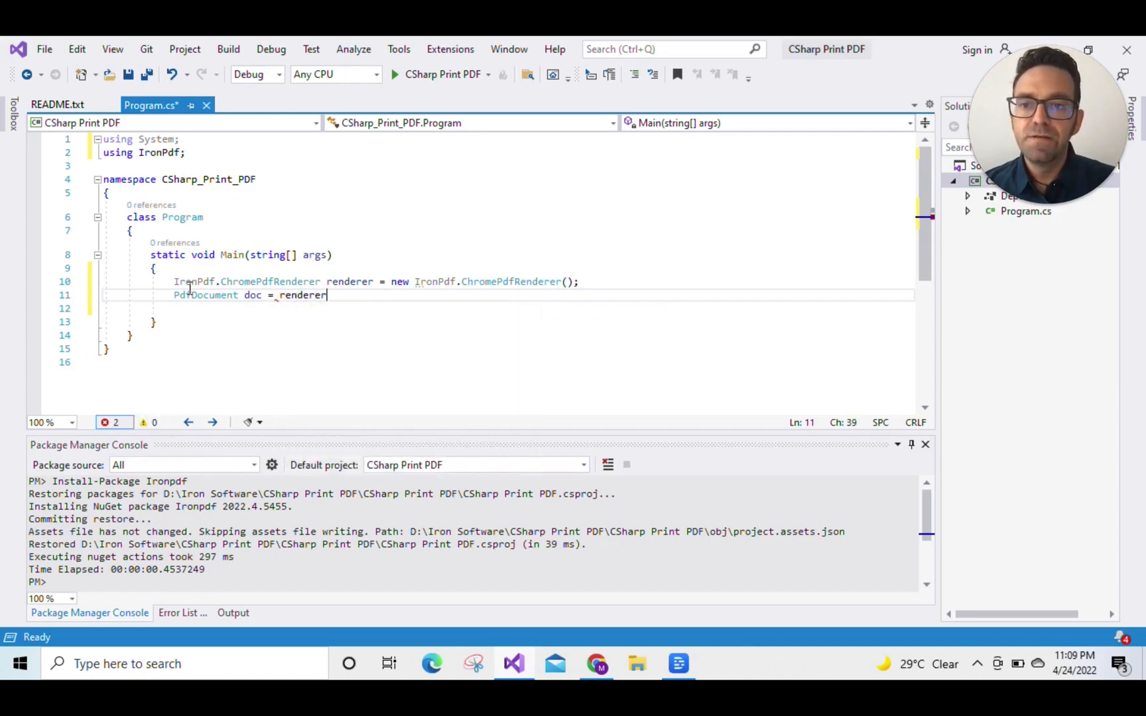
type(".")
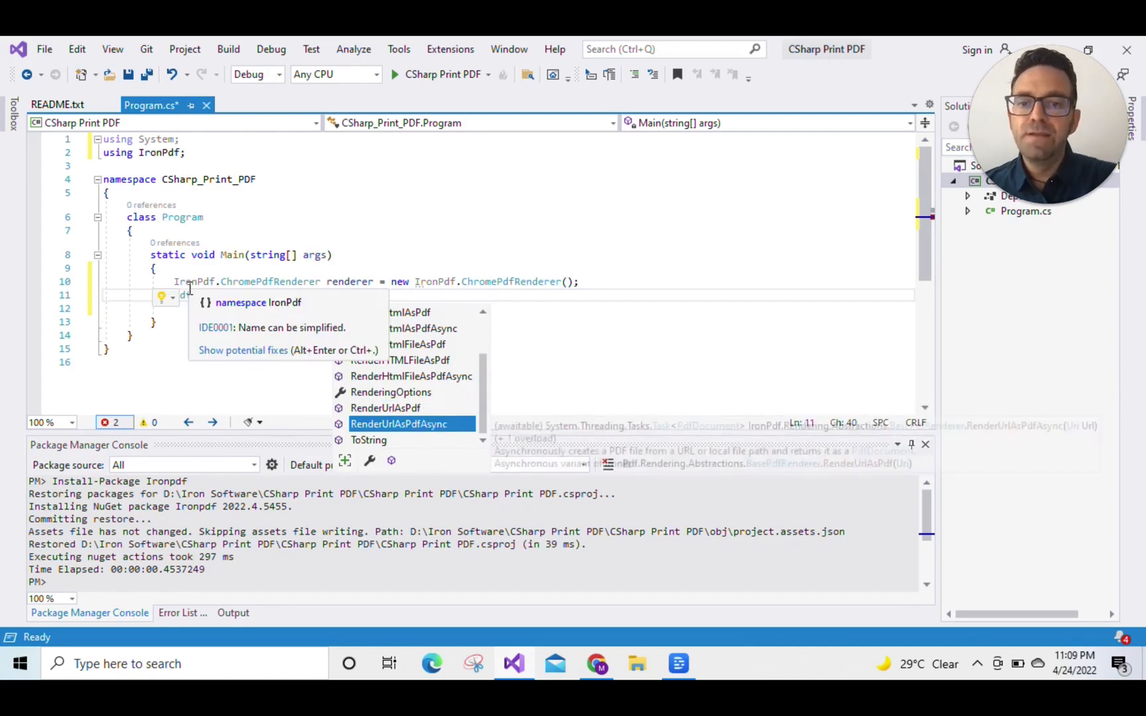
type("PdfDocument doc = renderer.")
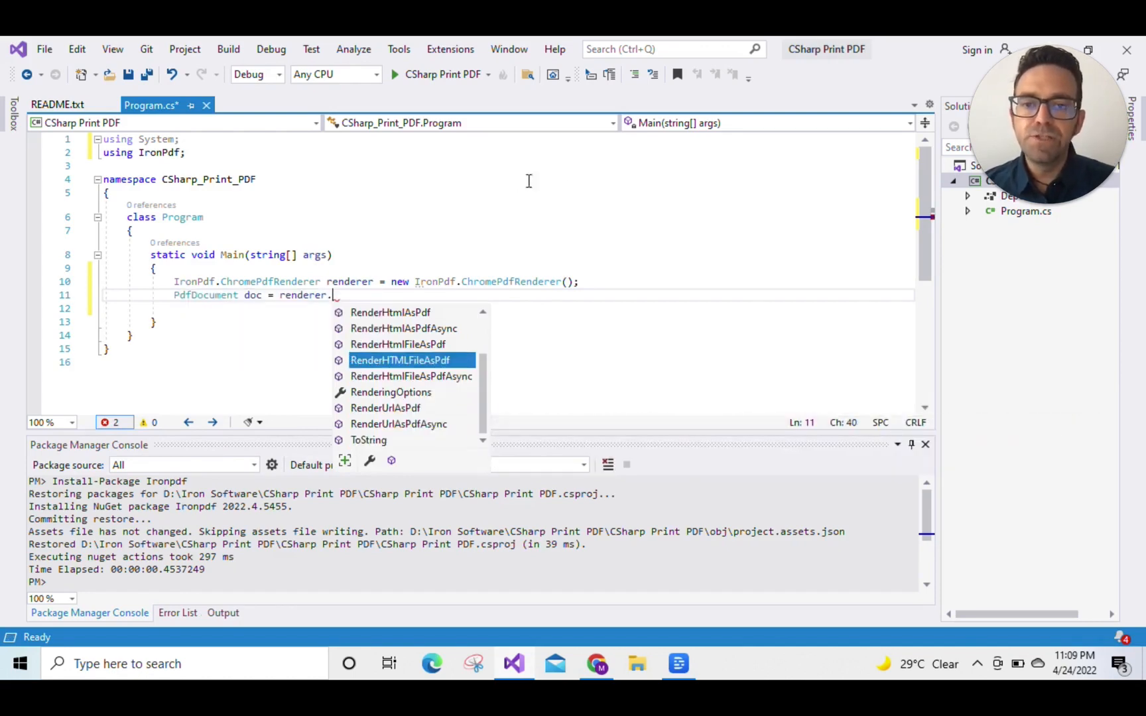
mouse_move(569, 170)
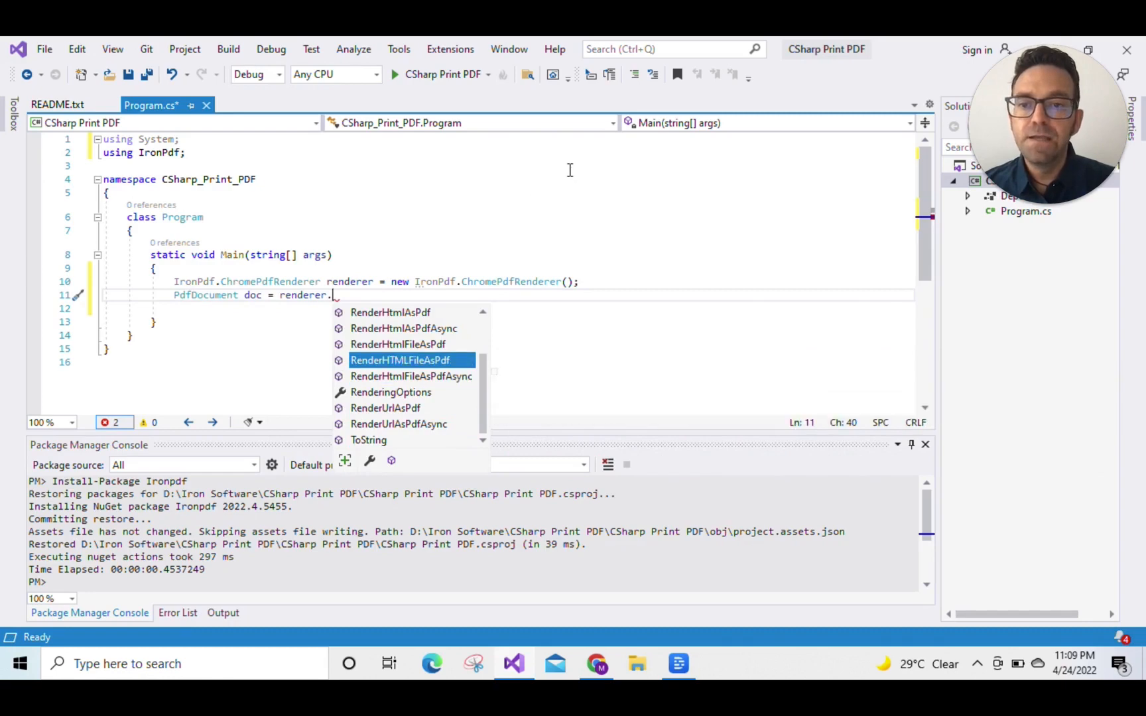
scroll("up", 3)
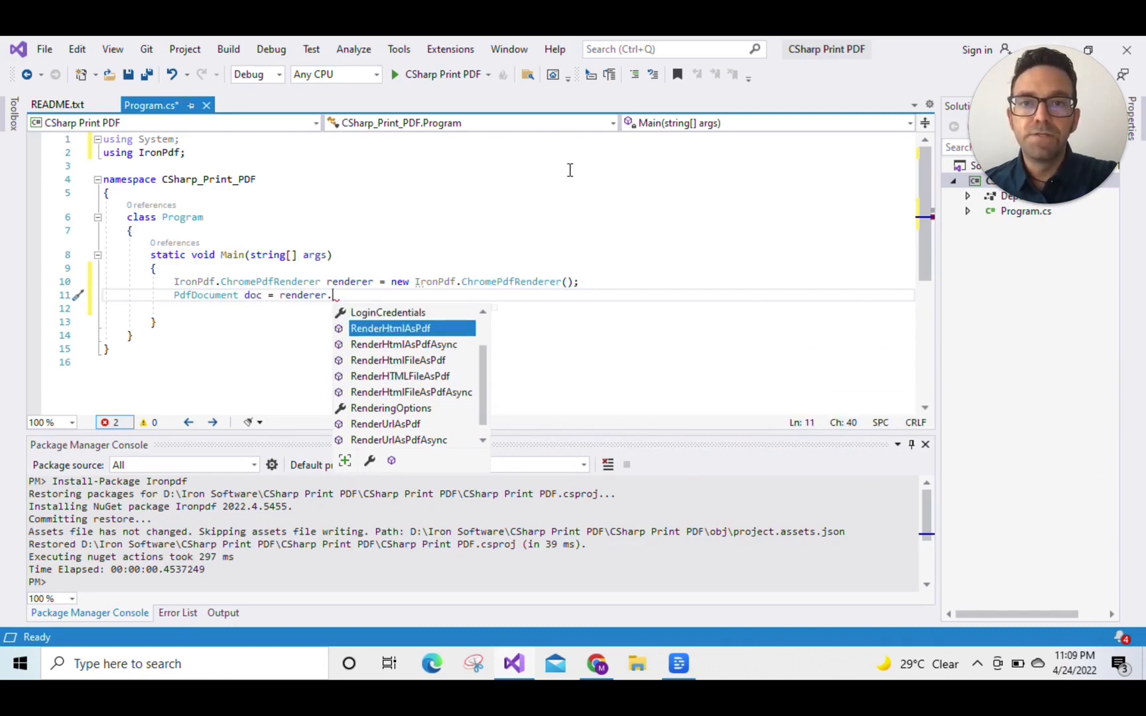
type("re")
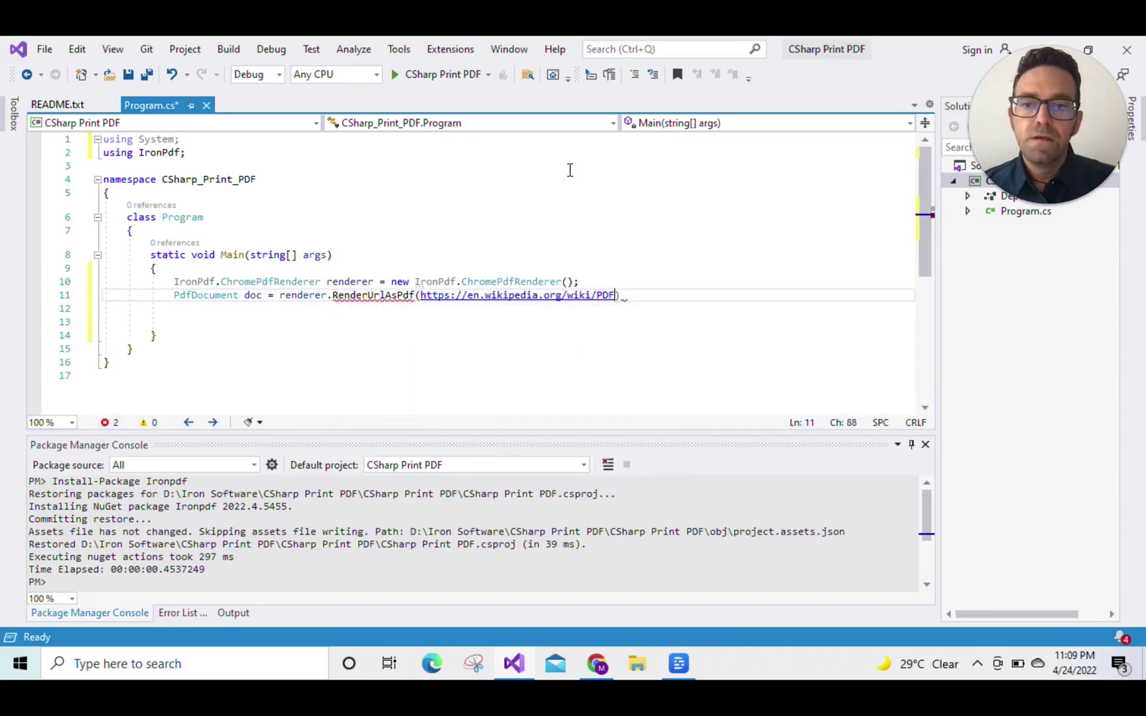
type("\"")
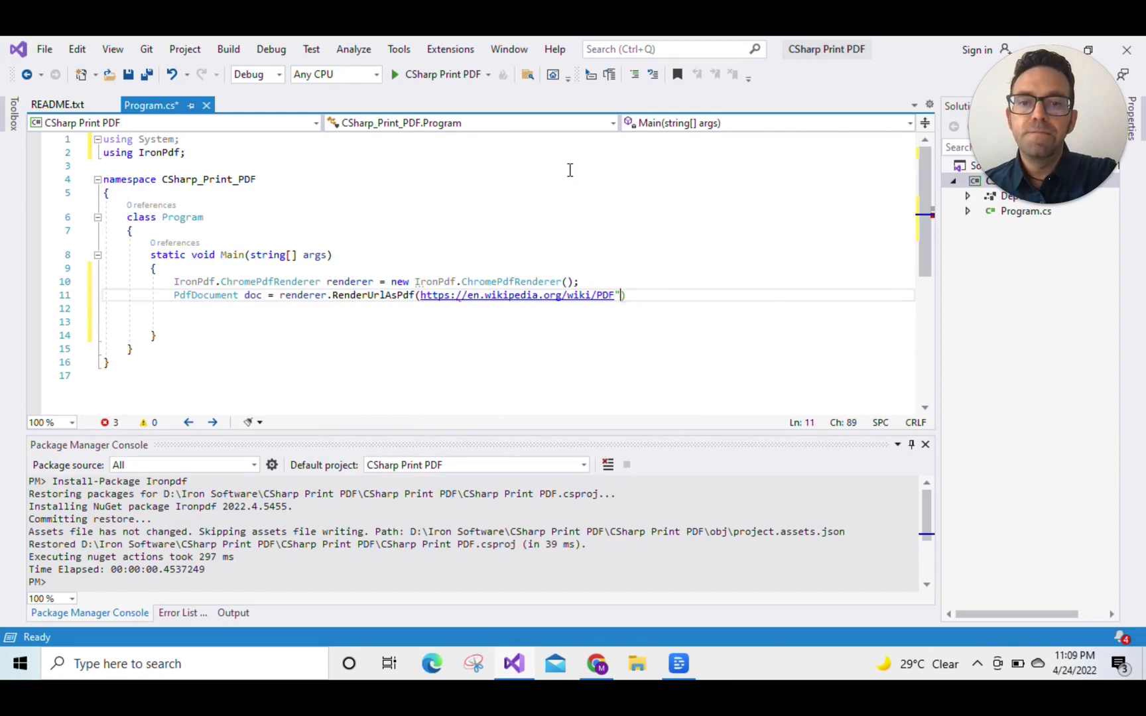
left_click(484, 296)
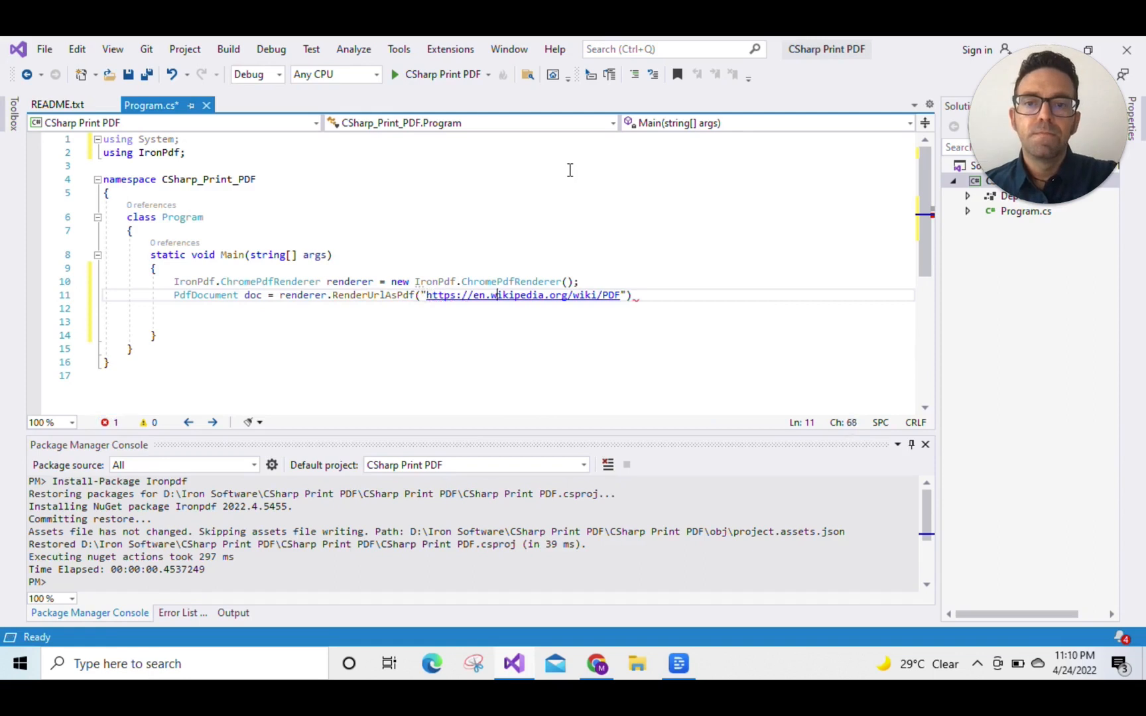
- Add the doc.Print(); call after the rendering line
type(";")
left_click(508, 308)
type("doc/")
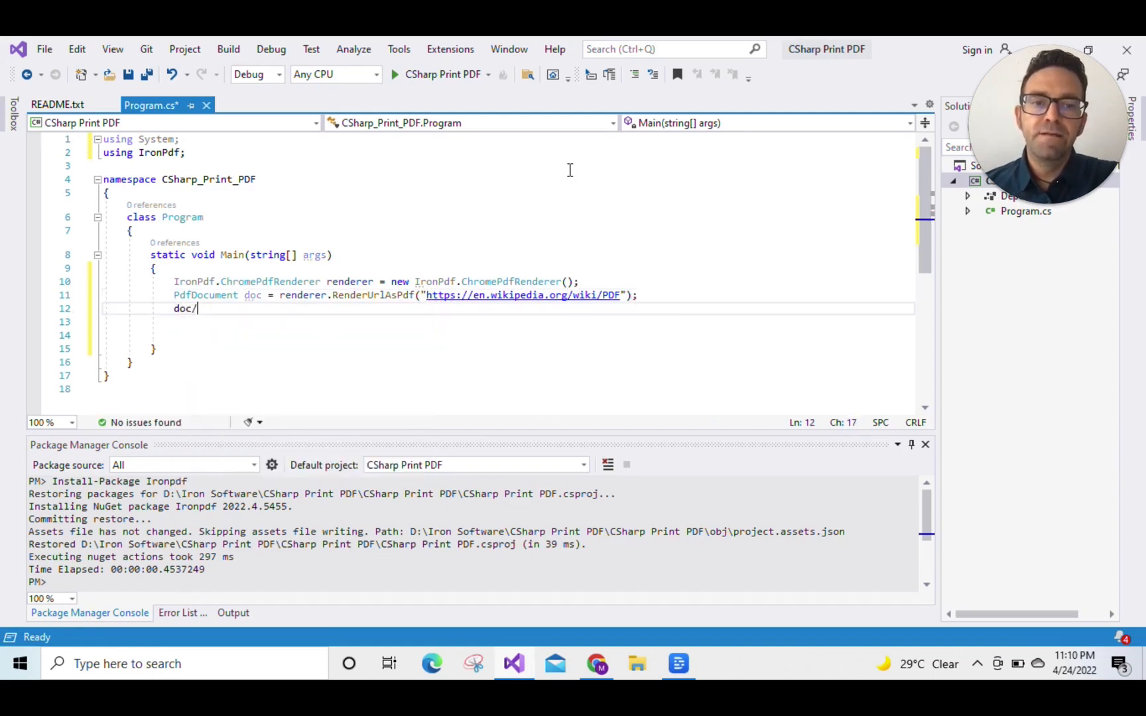
type(".")
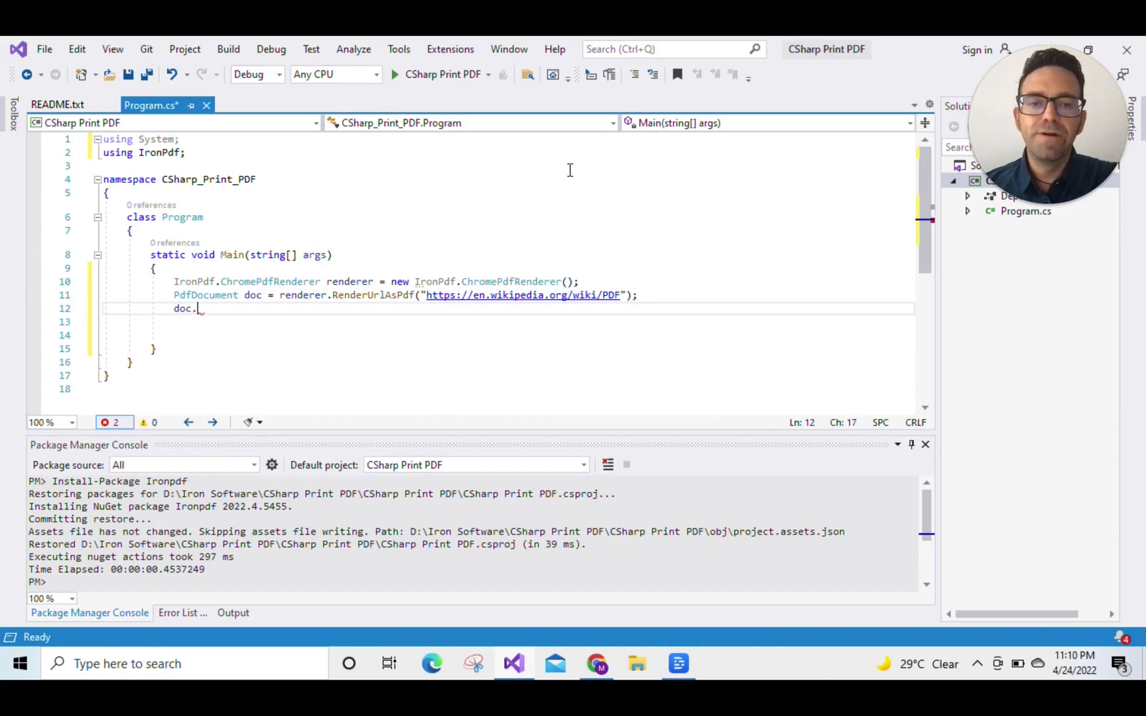
type("Print")
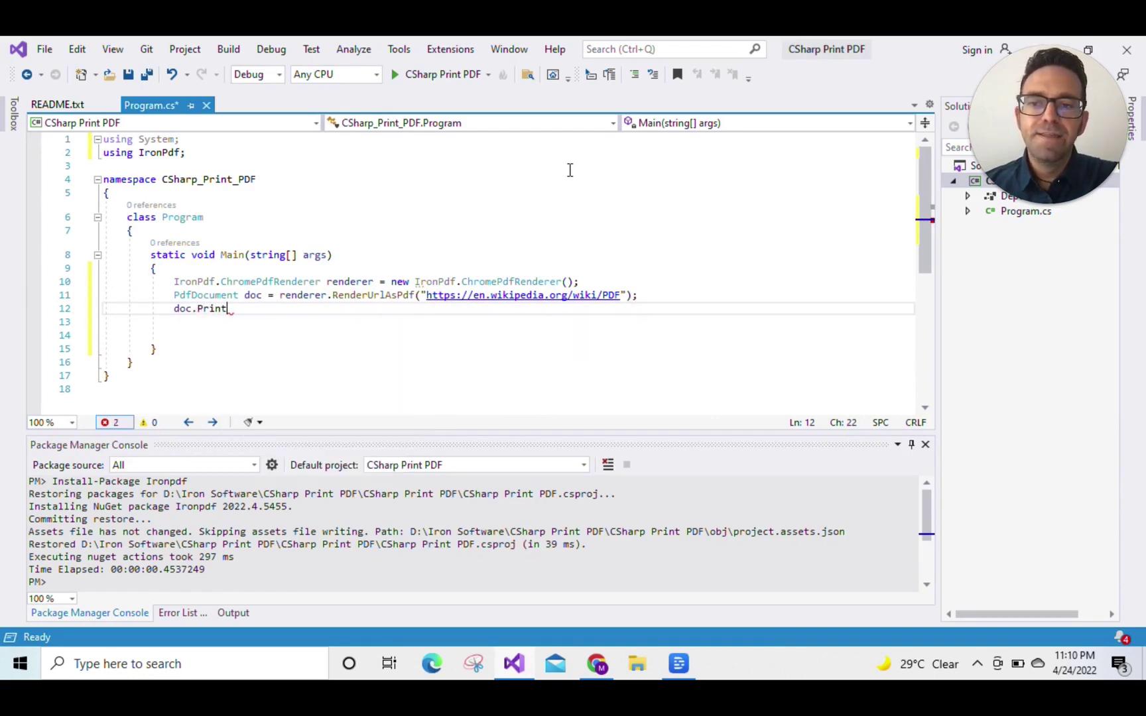
type("(); //")
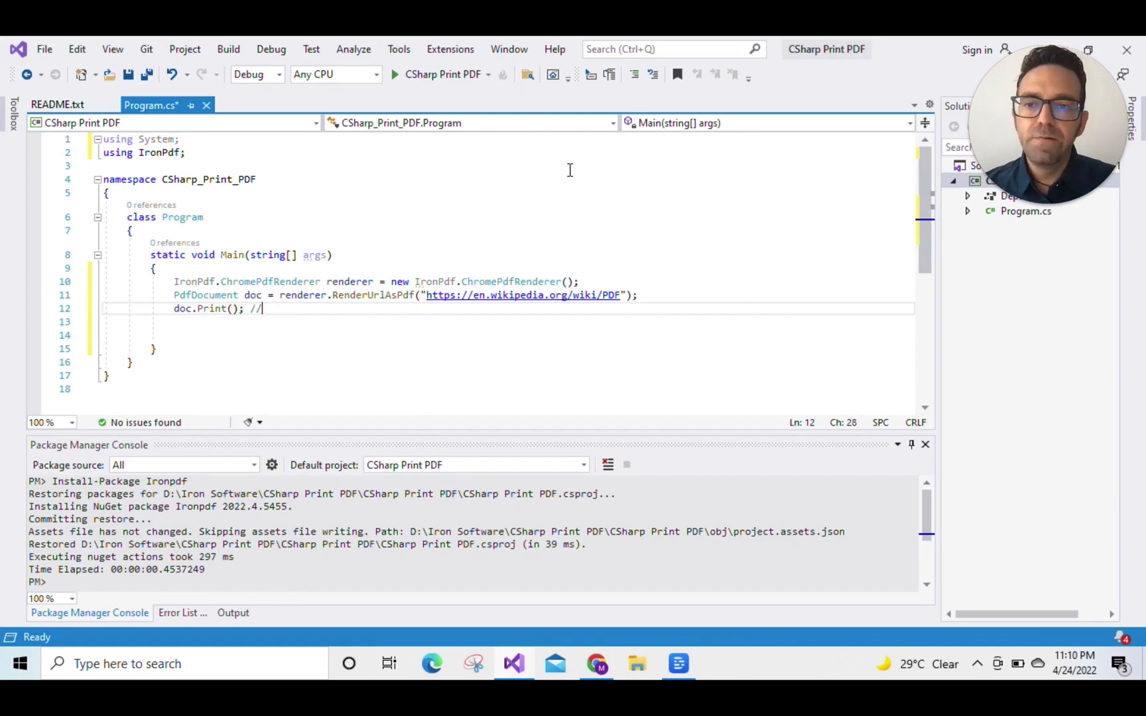
- Comment the Print call with // This will print default printer
type("This")
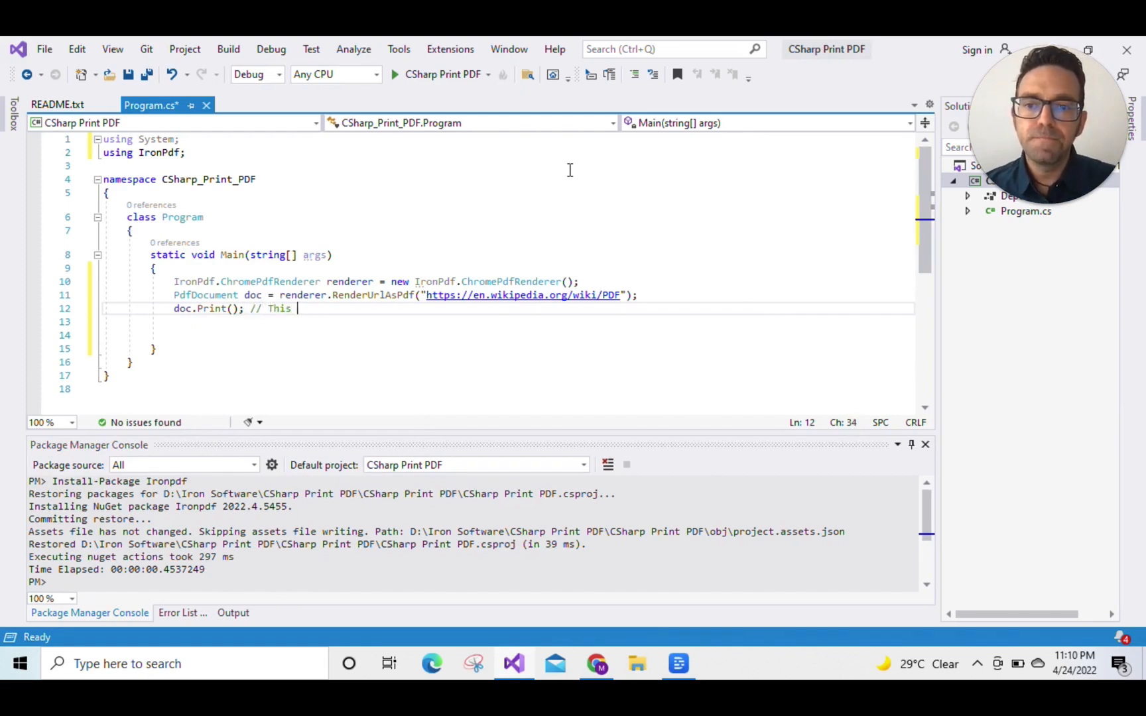
type("will print")
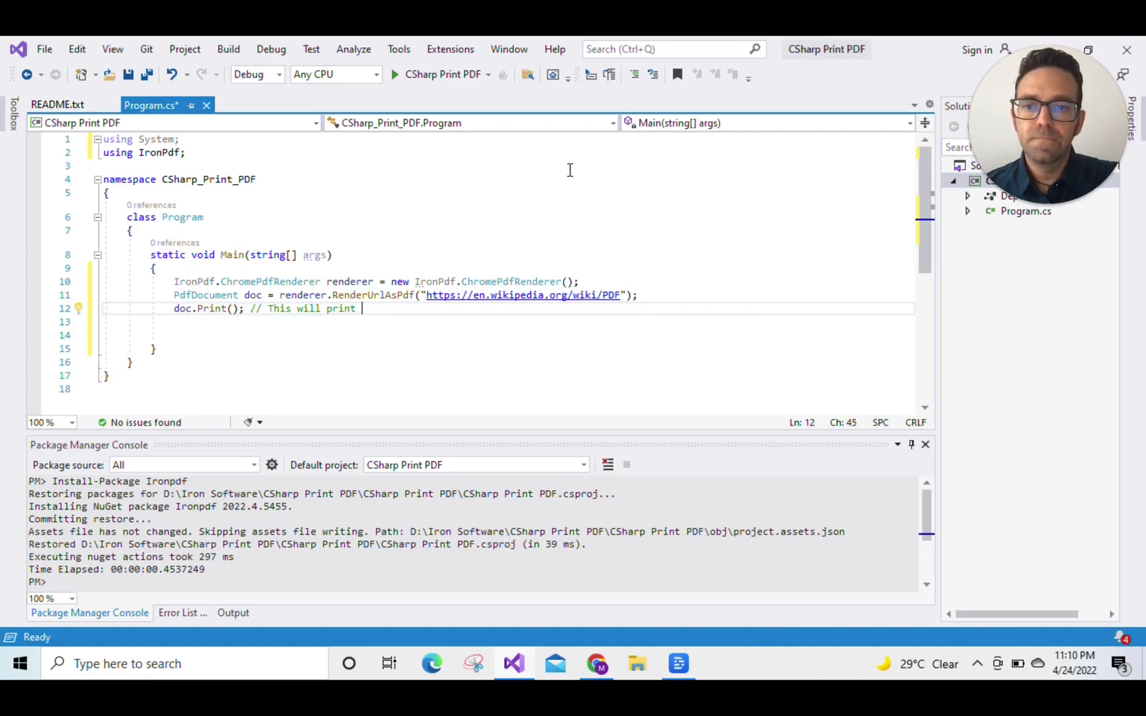
type("default ptinter")
left_click(502, 321)
type("doc.")
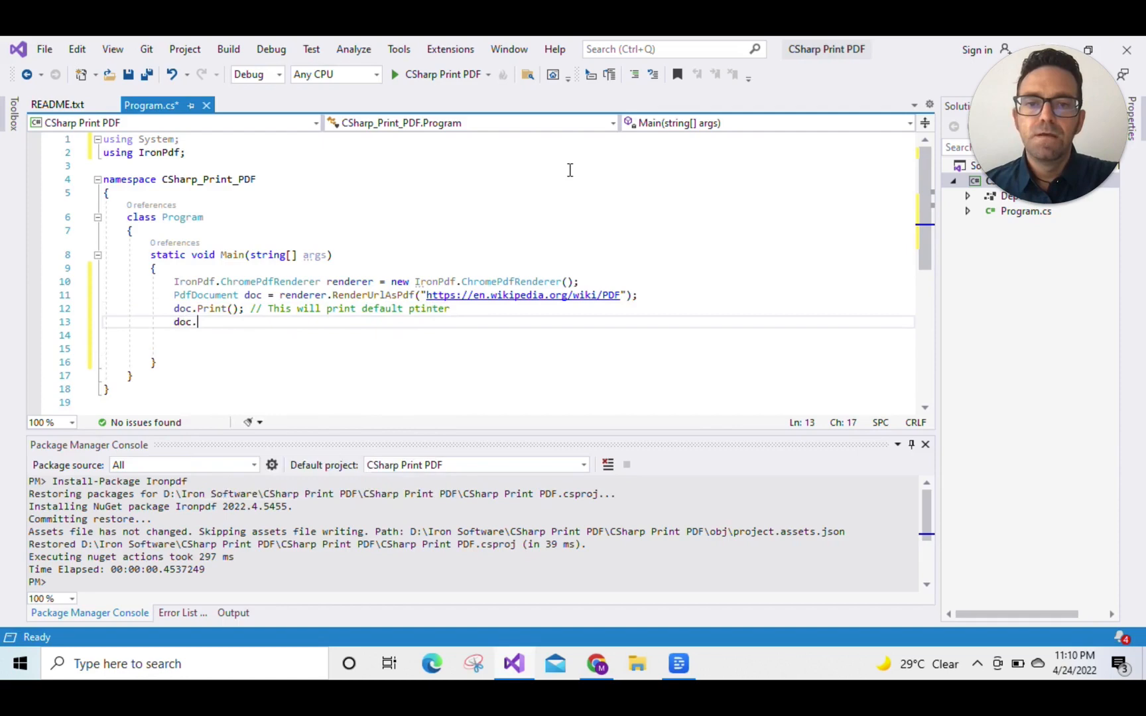
- Write doc.GetPrintDocument().PrinterSettings.PrinterName = "My Printer Name";
type("GetPrintDocument().")
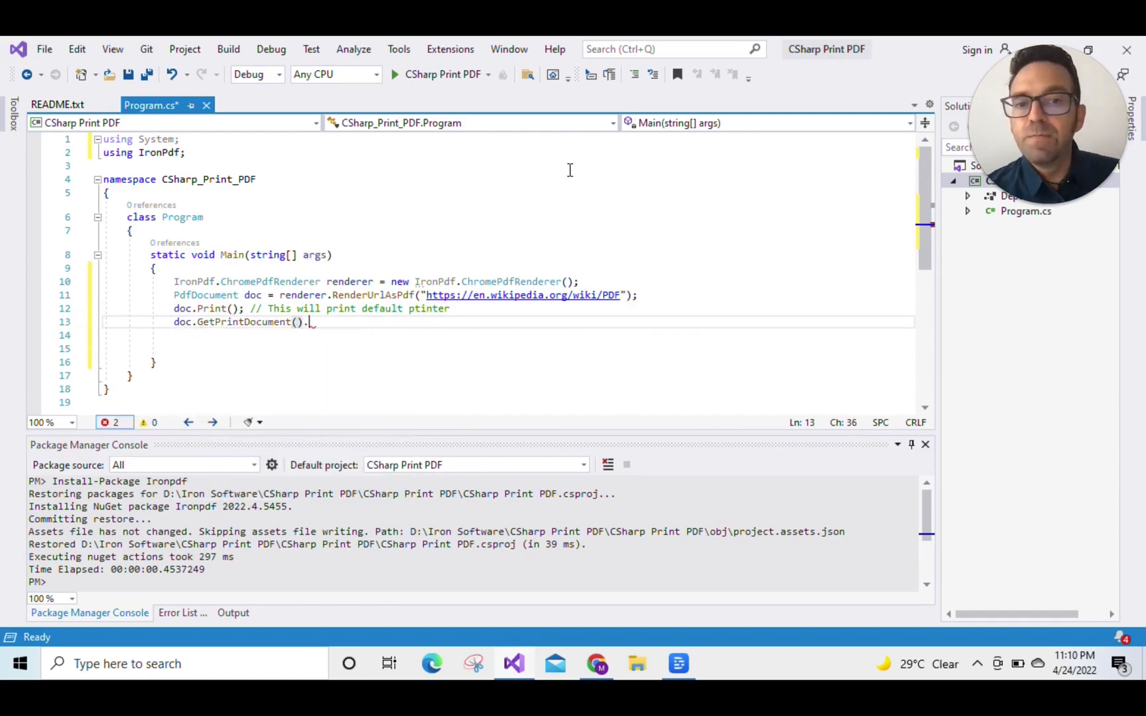
type("PrinterSettings")
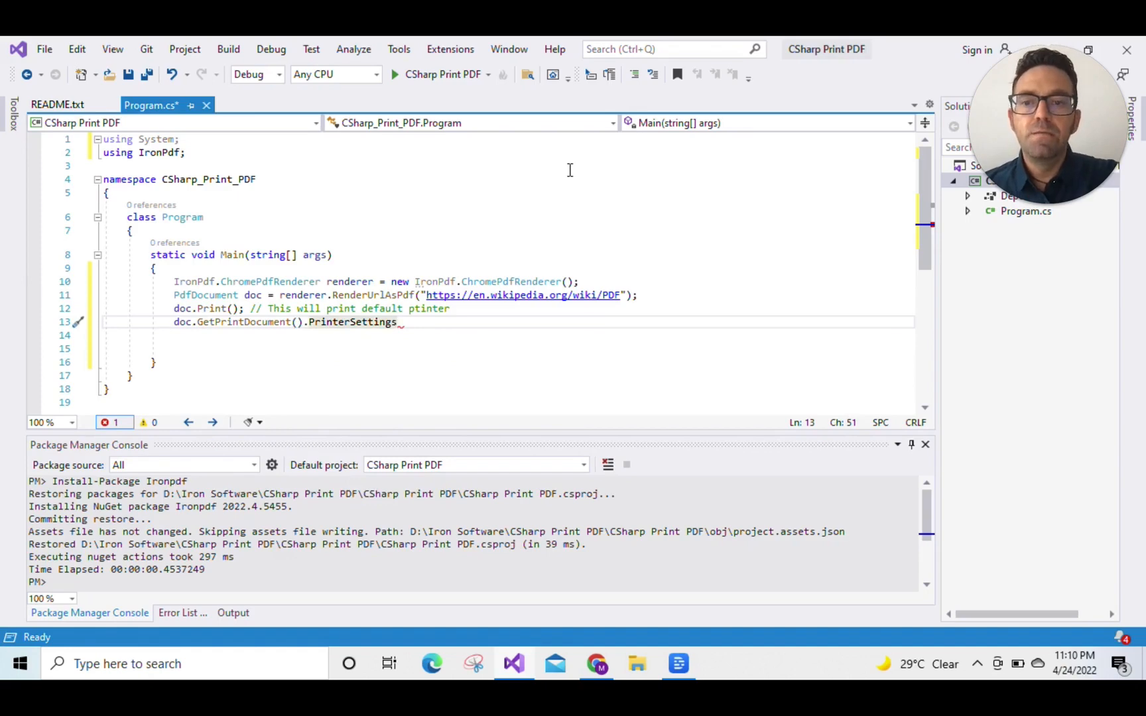
type(".PrinterName = \"M")
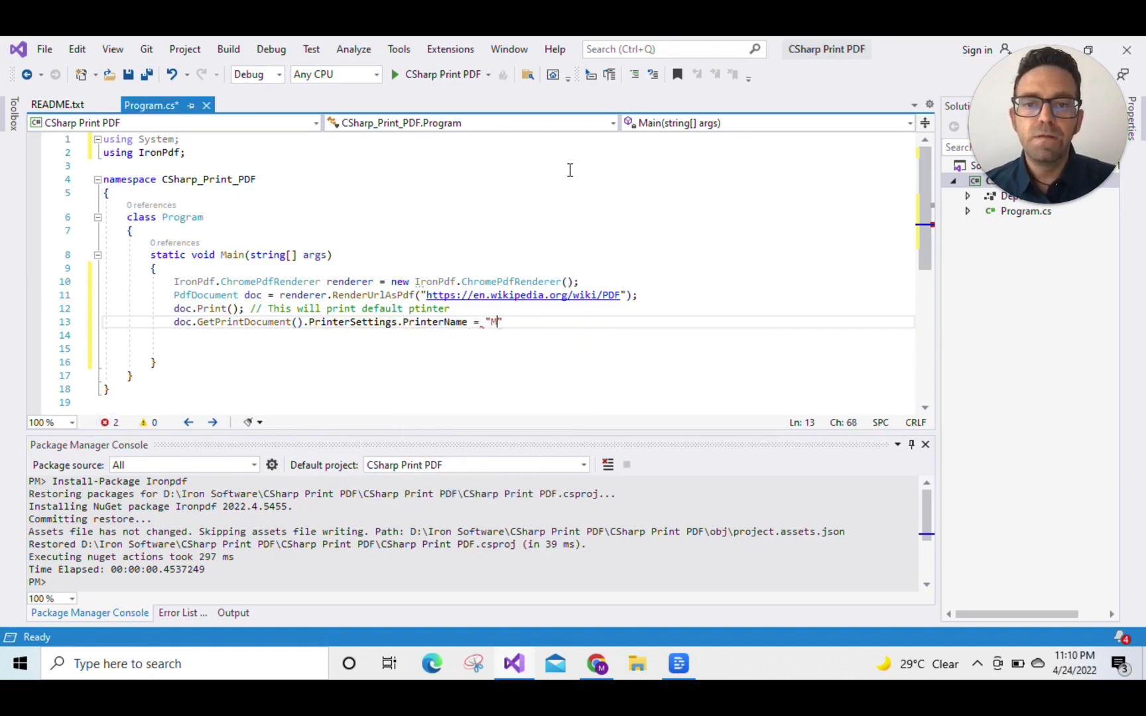
type("y P")
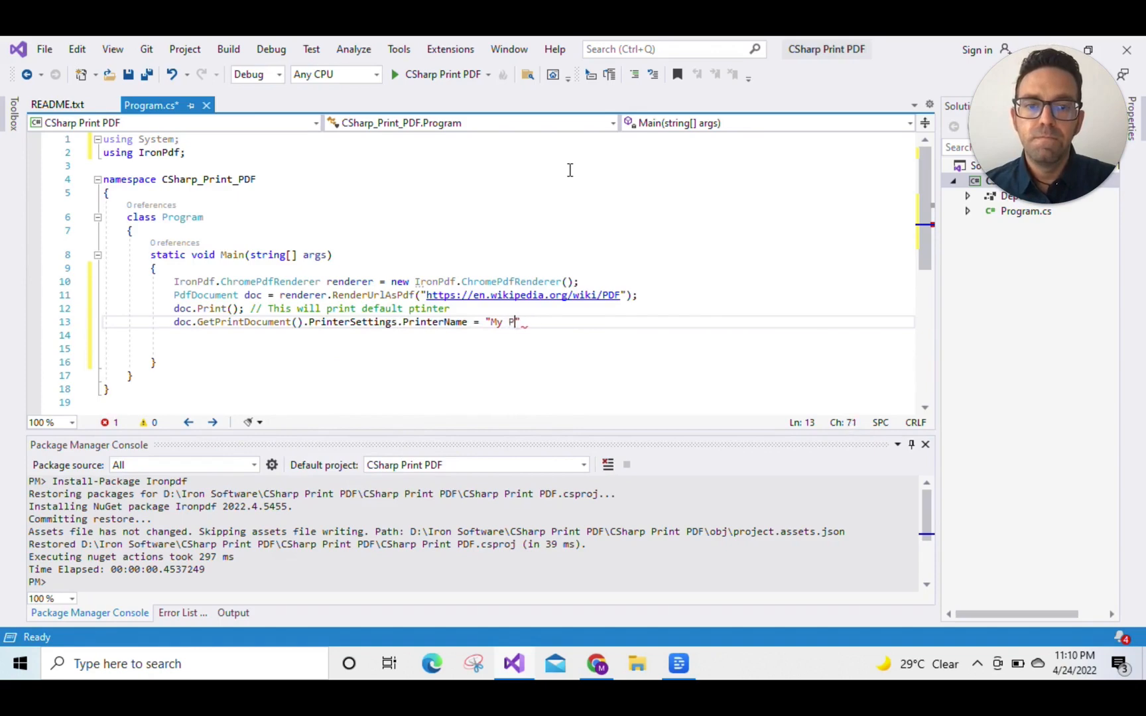
type("rinter Name")
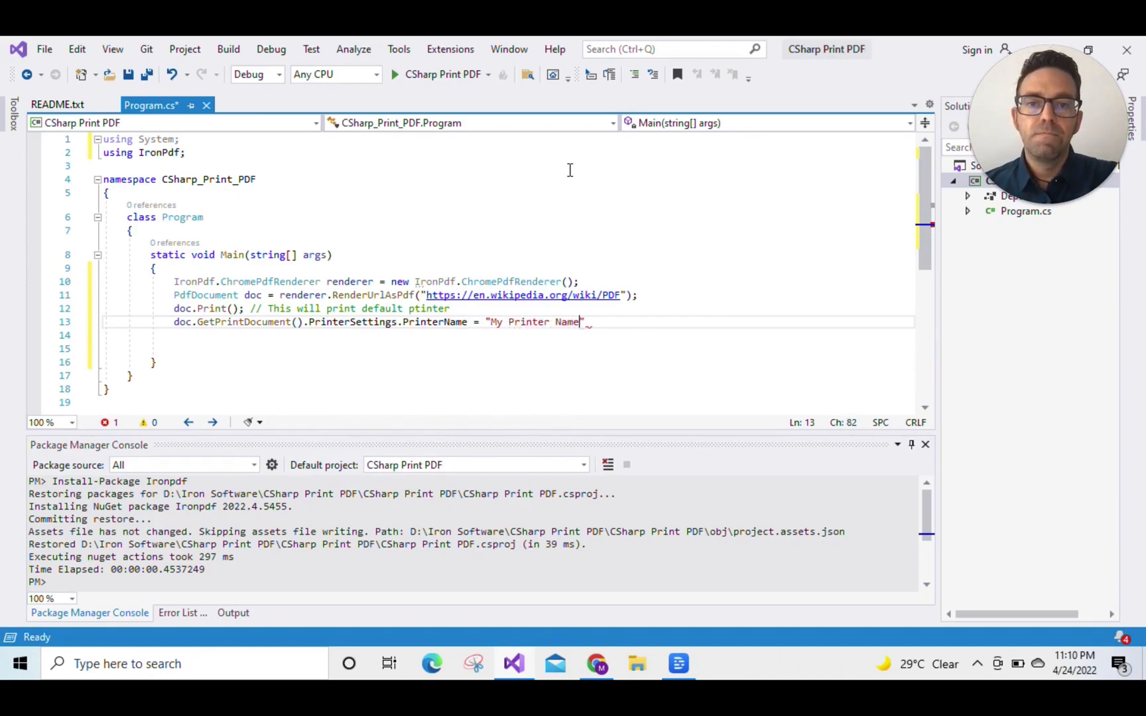
key("enter")
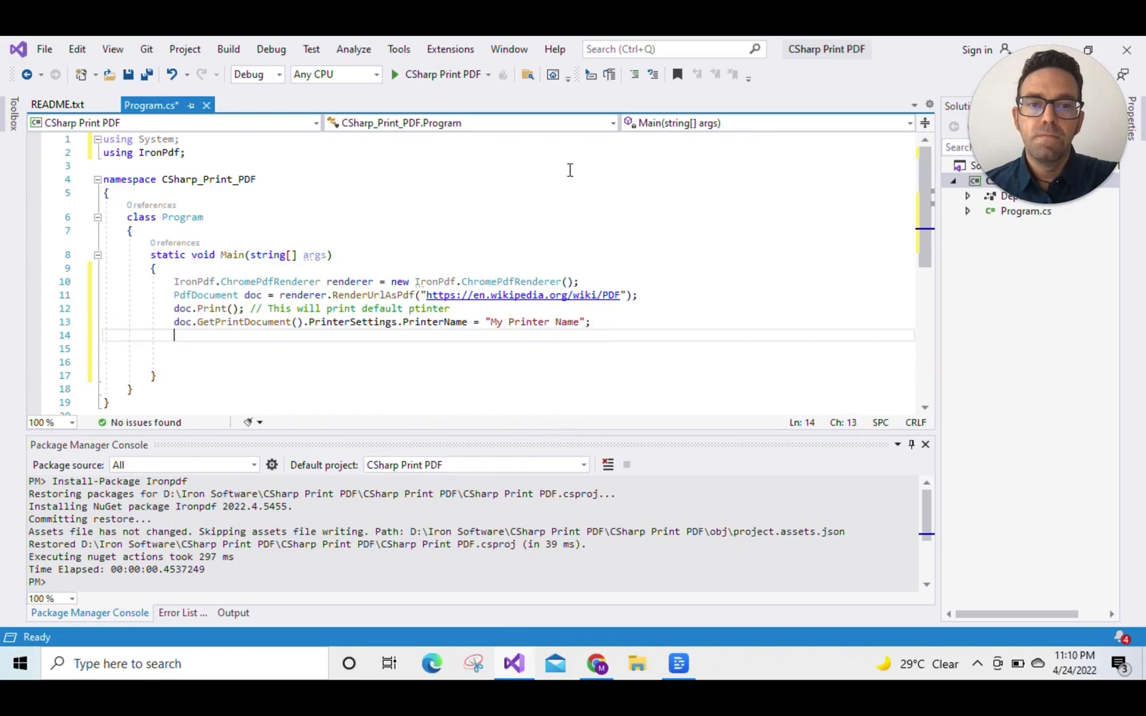
- Write doc.PrintToFile("D:/My Folder/ironpdf.pdf");
type("doc.PrintToFile")
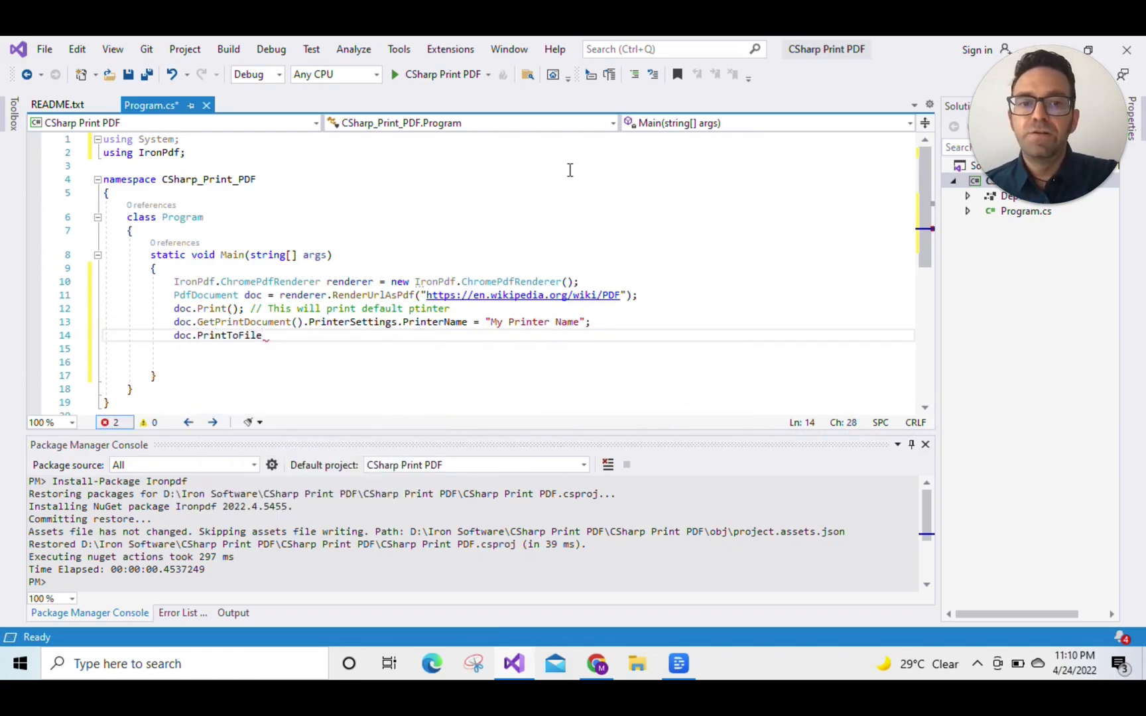
type("(\"D:")
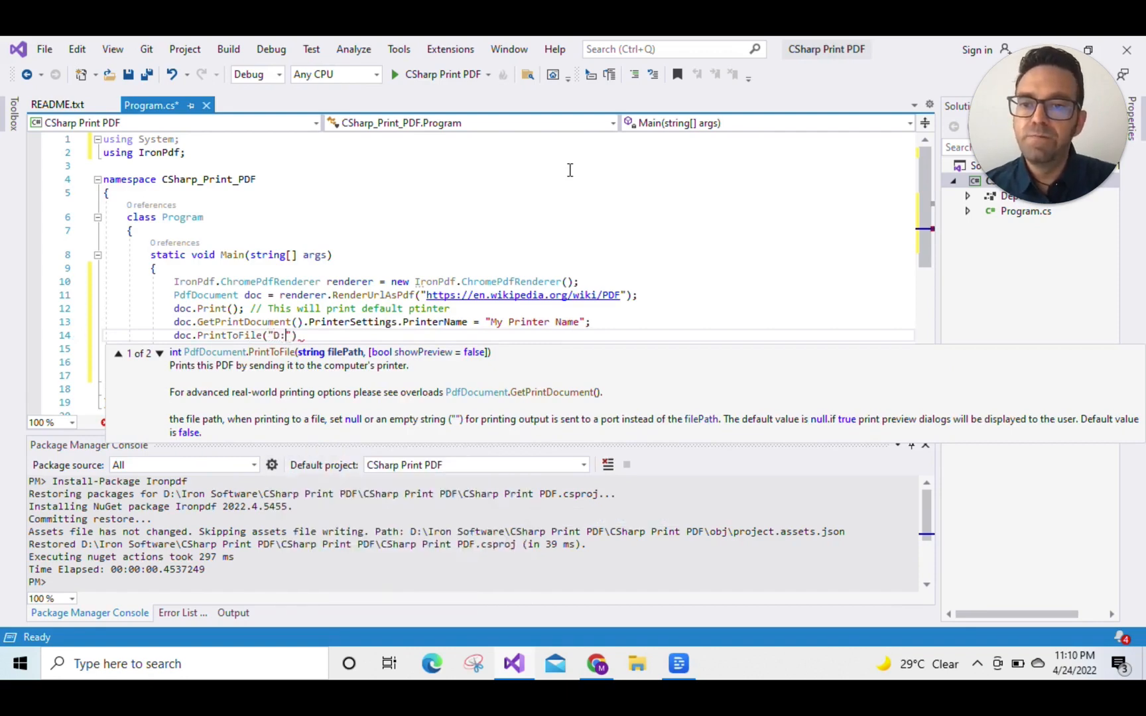
type("/")
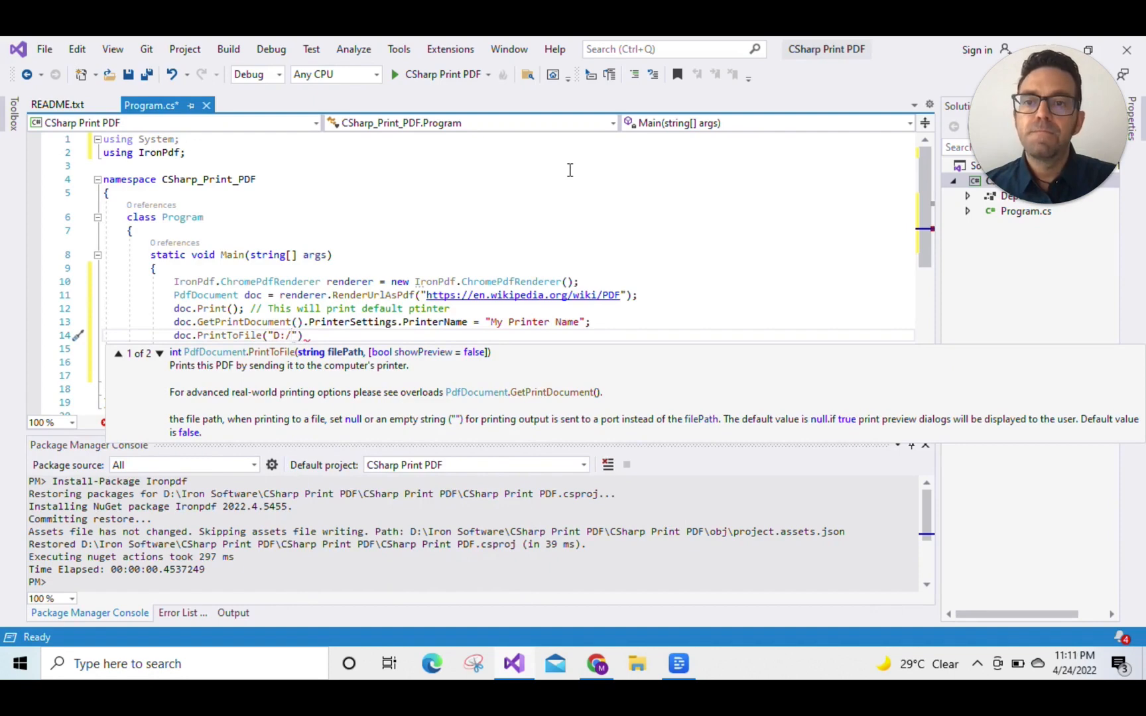
type("My FOle")
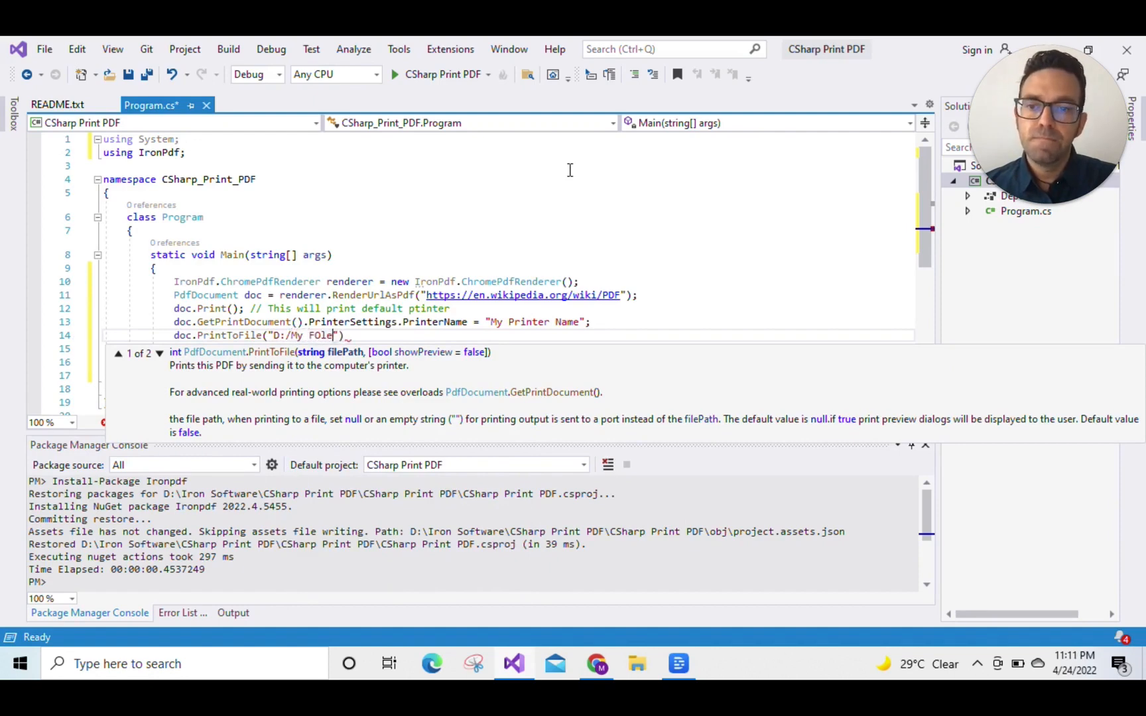
type("der/iro")
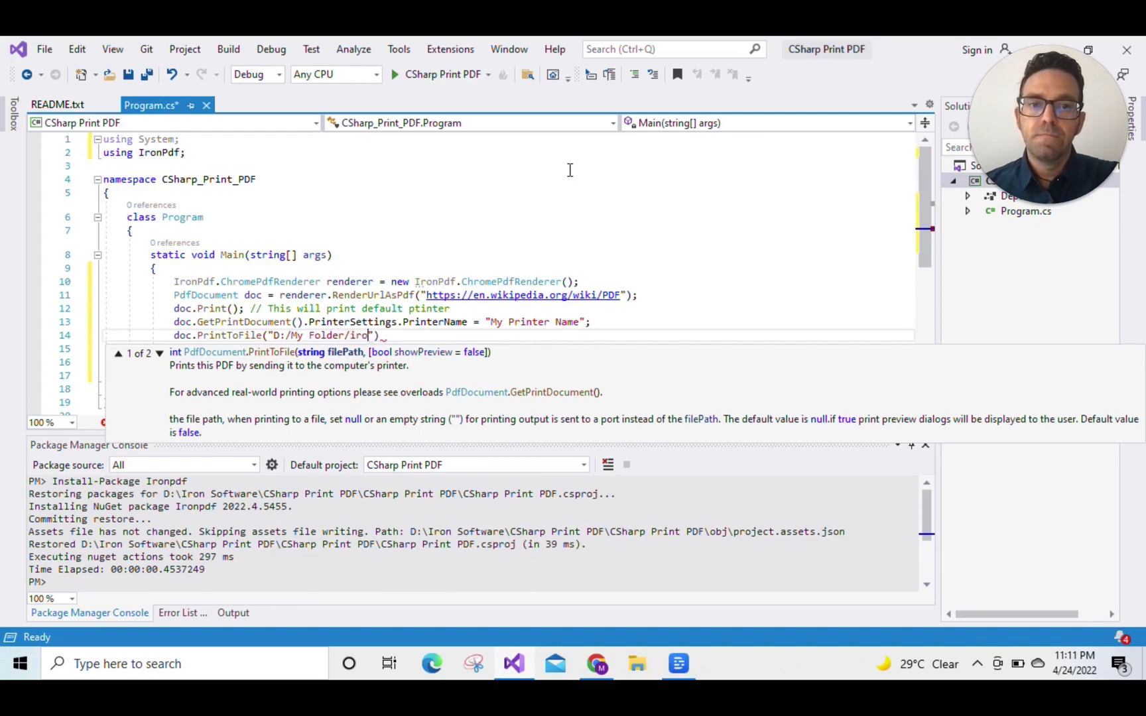
type("npdf.pdf")
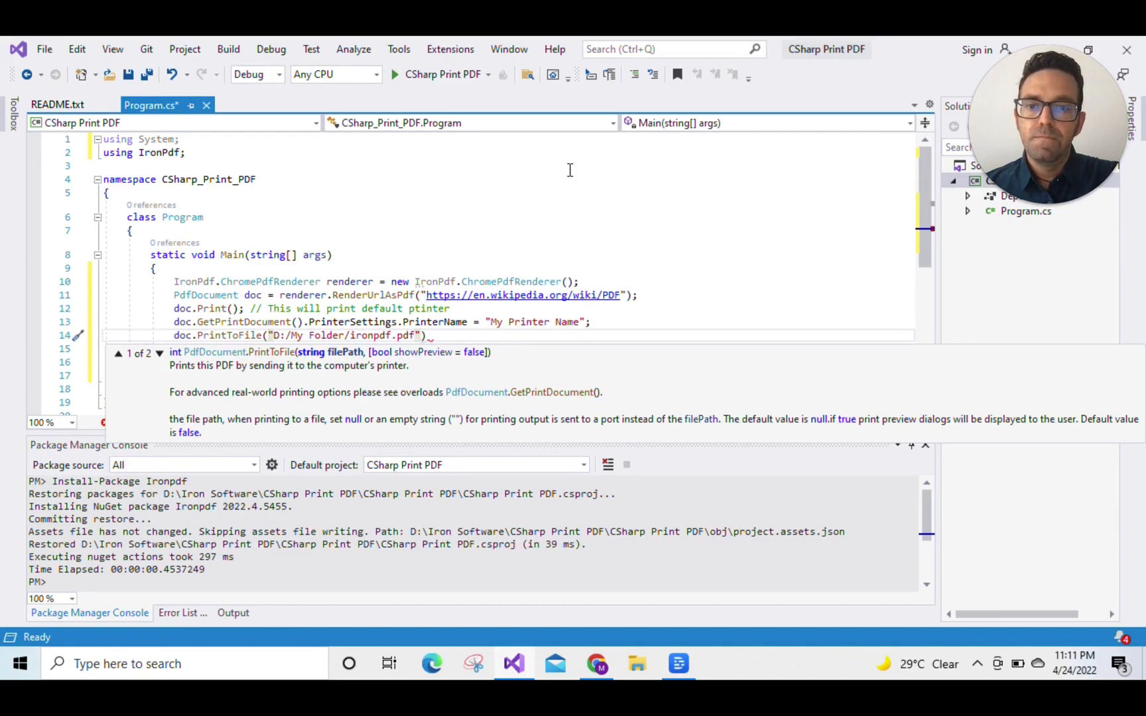
type(");")
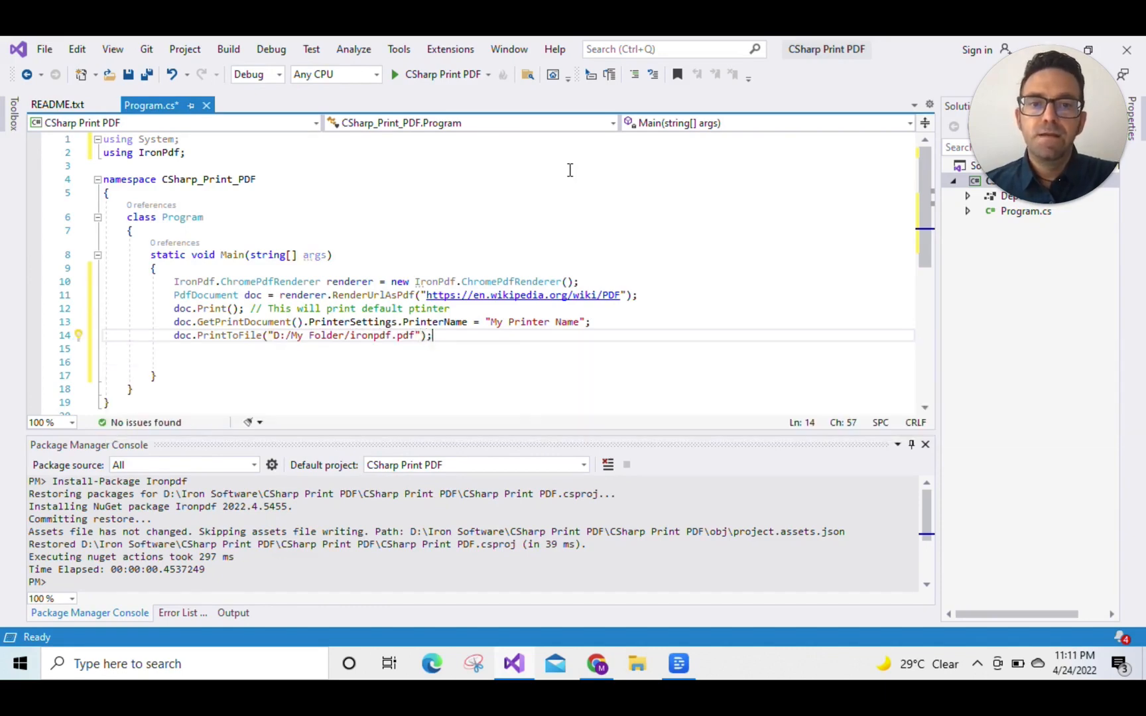
mouse_move(668, 328)
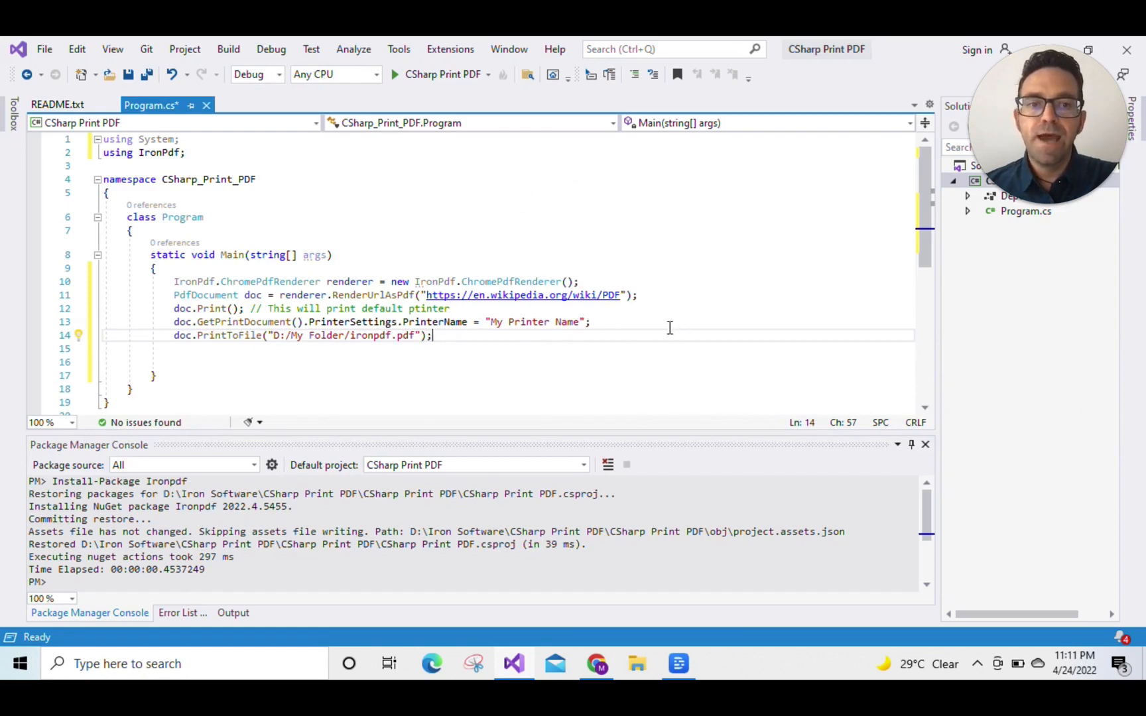
- Append the comment // custom printer name to the printer-name line
type("// cus")
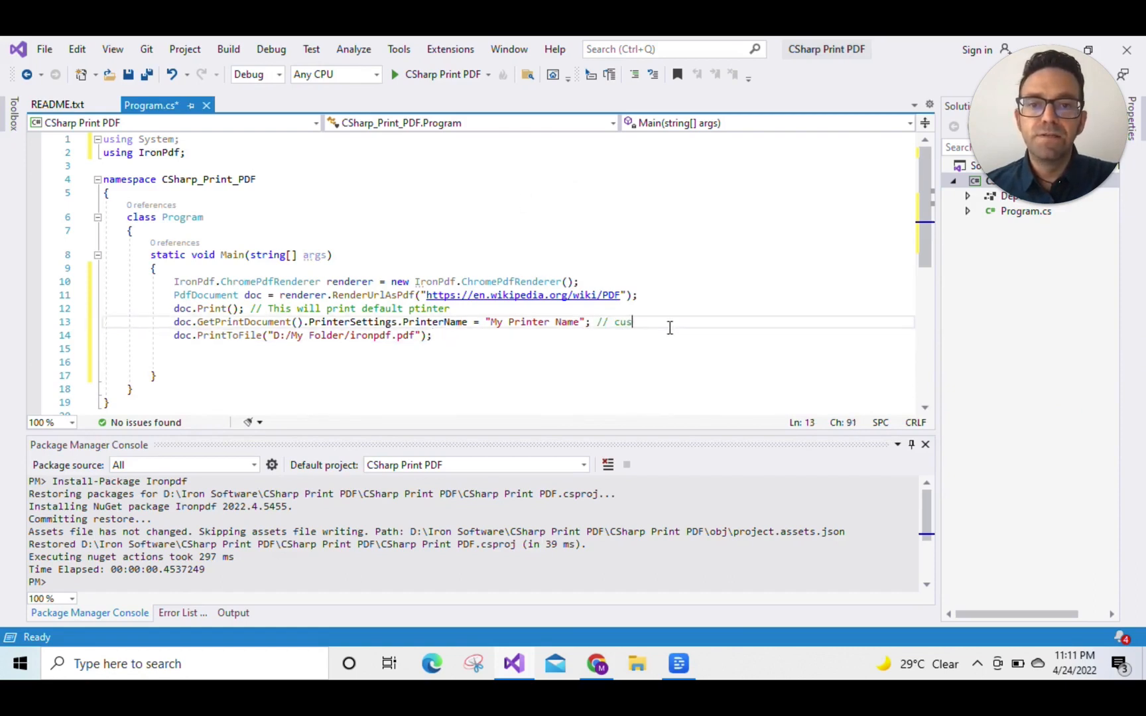
type("tom printer name")
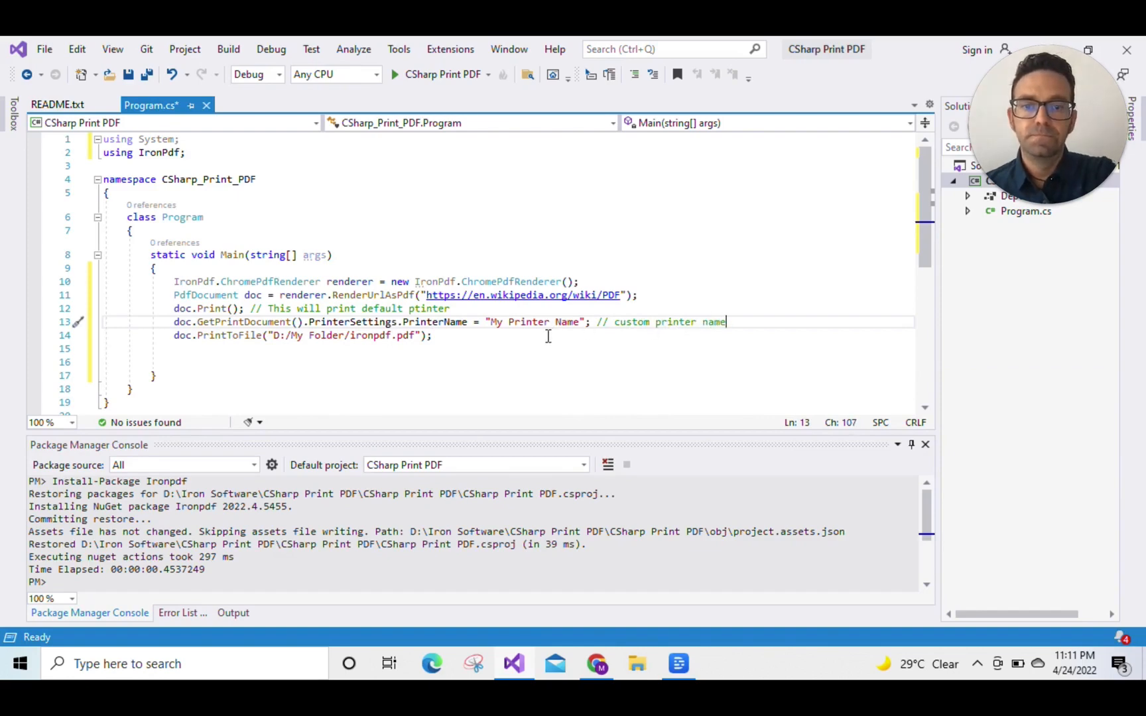
left_click(432, 335)
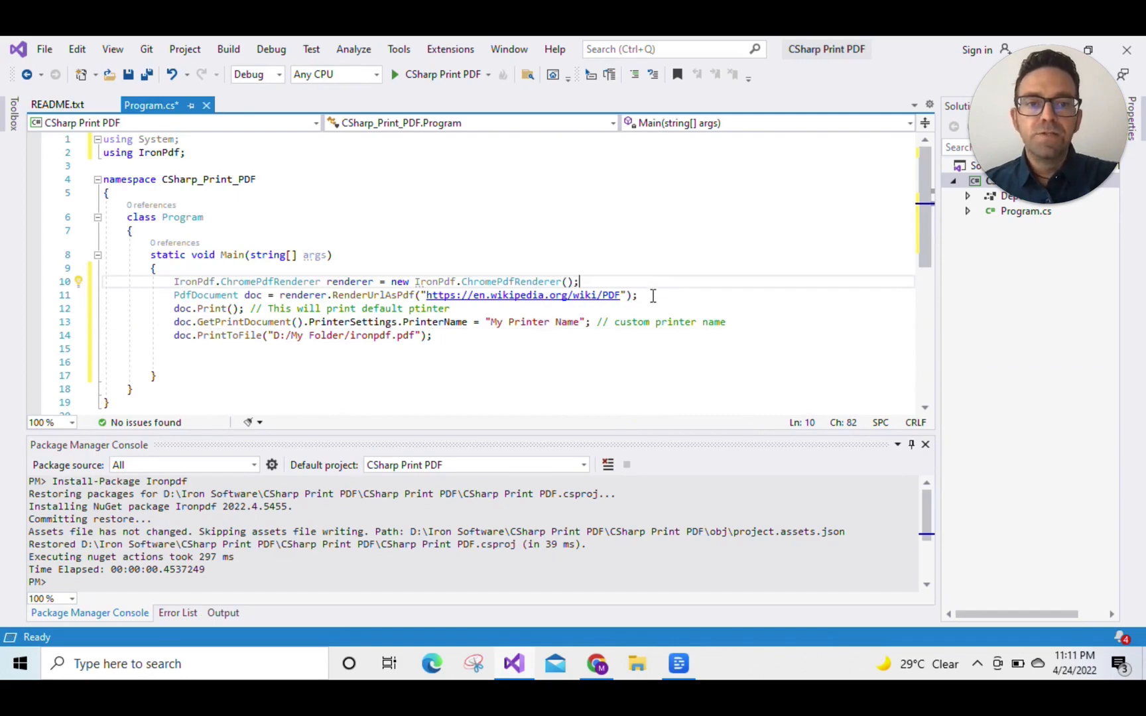
- Write PdfDocument pdfDoc = renderer.RenderHtmlAsPdf("<h1> My PDF </h1>") on a new line
type("doc")
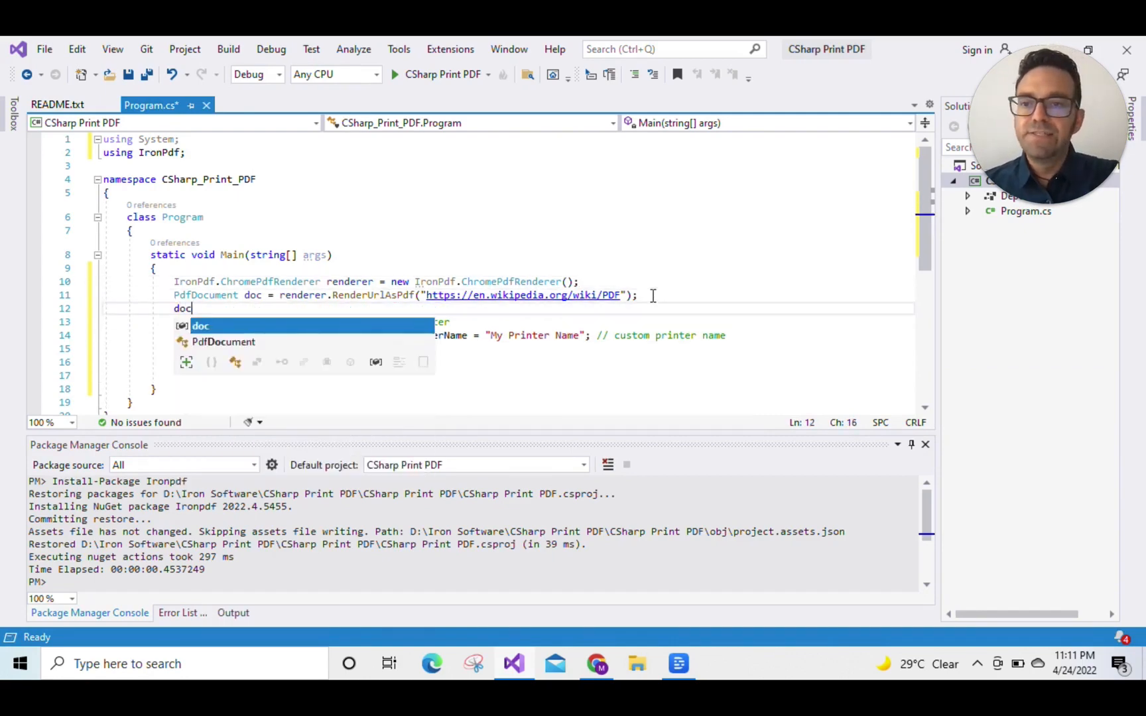
type("PdfDocument pdfDoc")
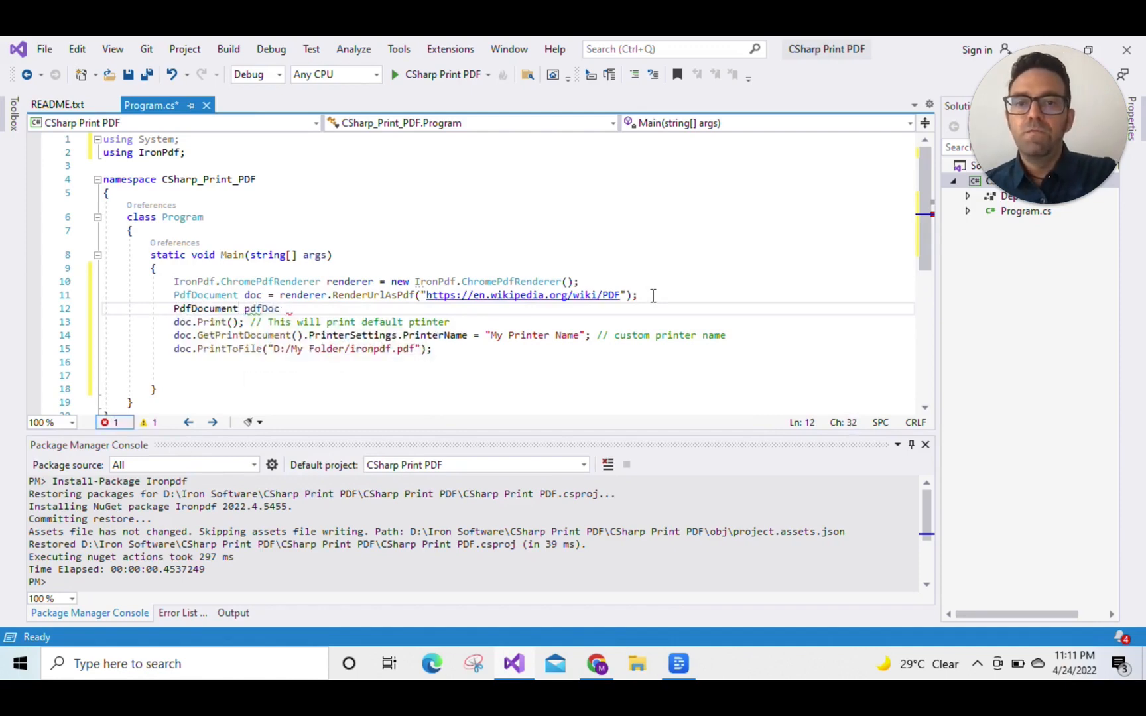
type("= renderer.RenderHtmlAsPdf")
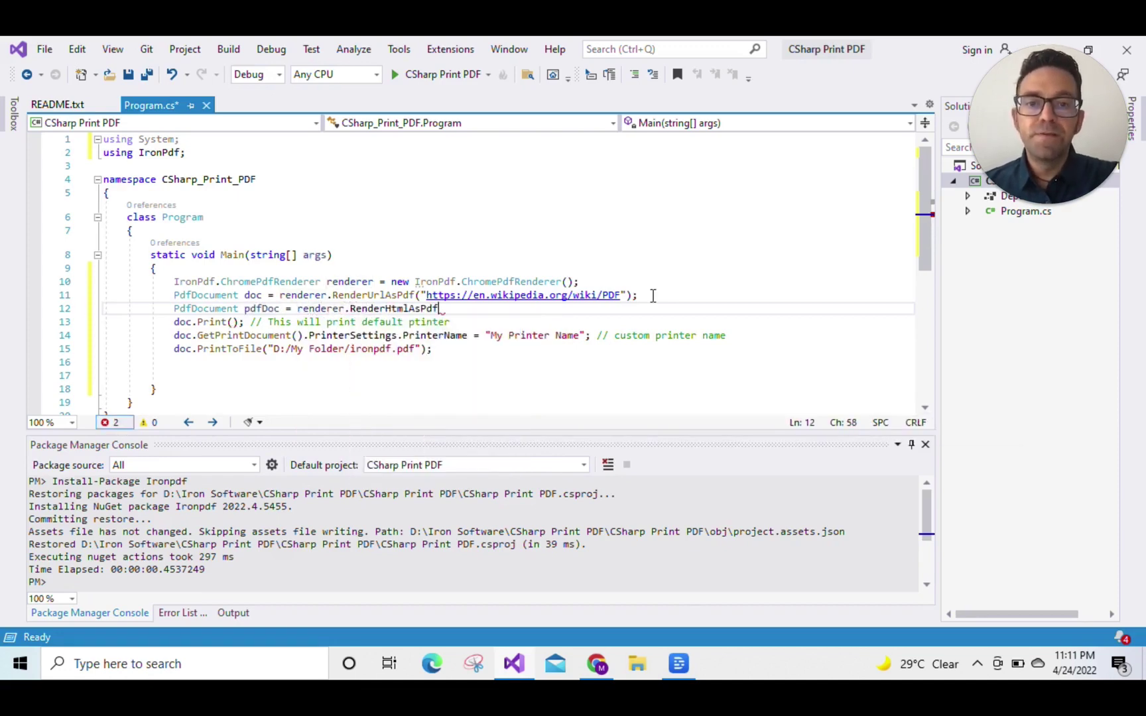
type("(\"")
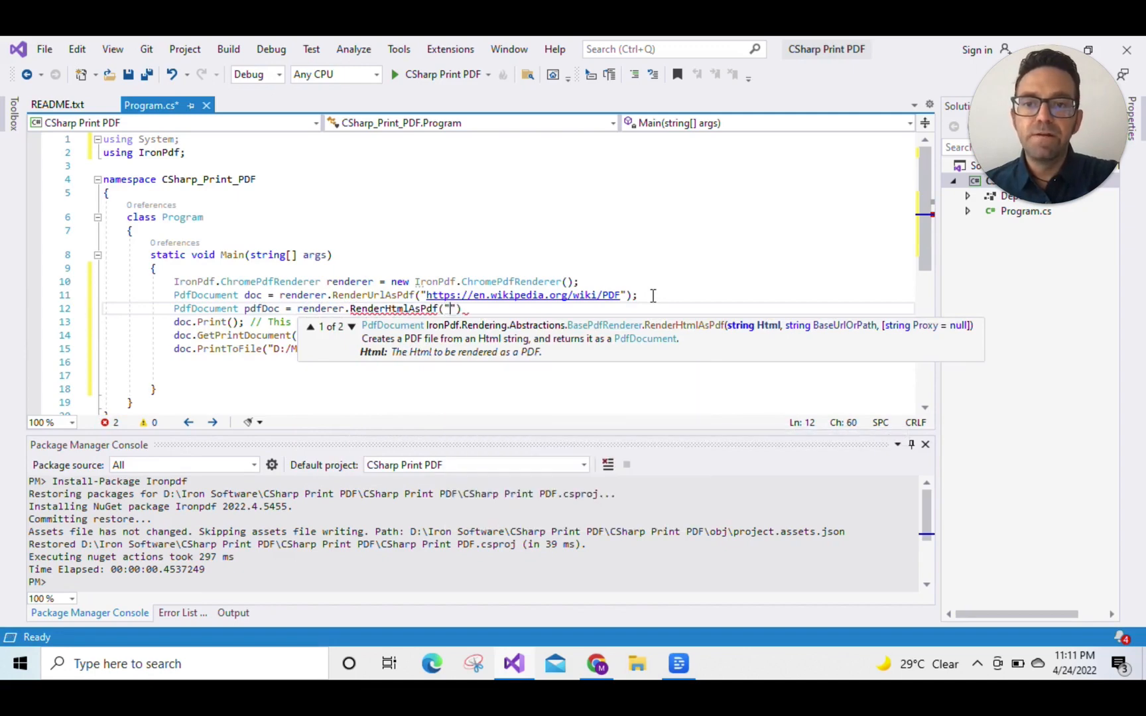
type("h")
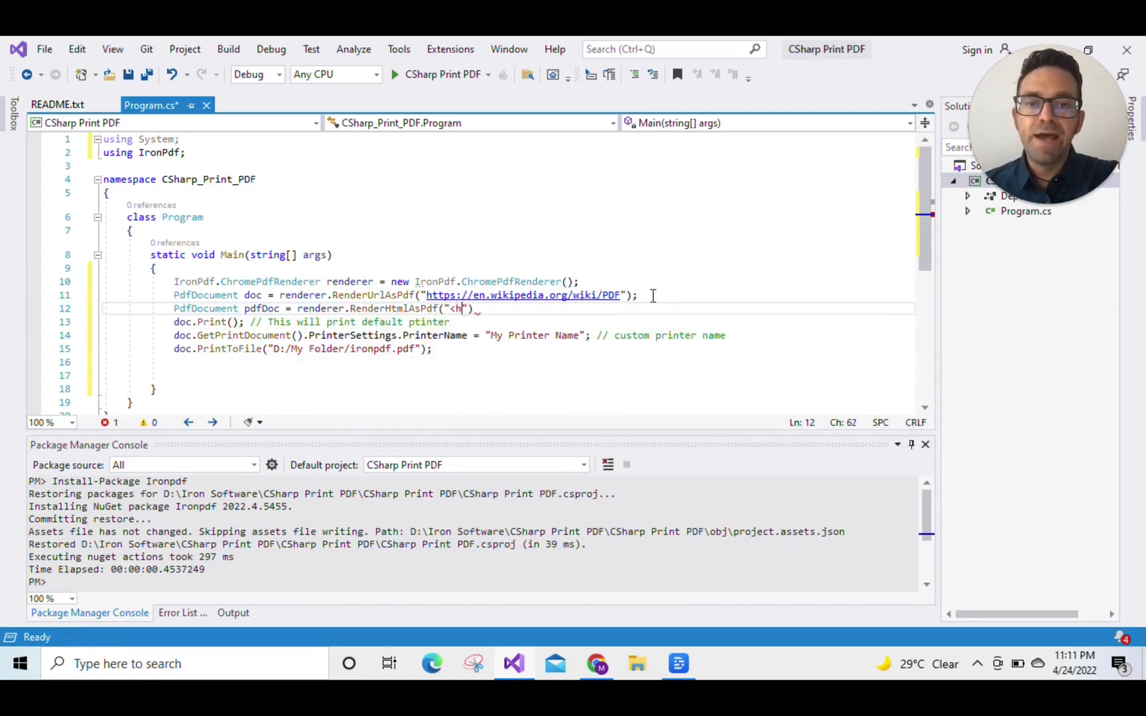
type("1>")
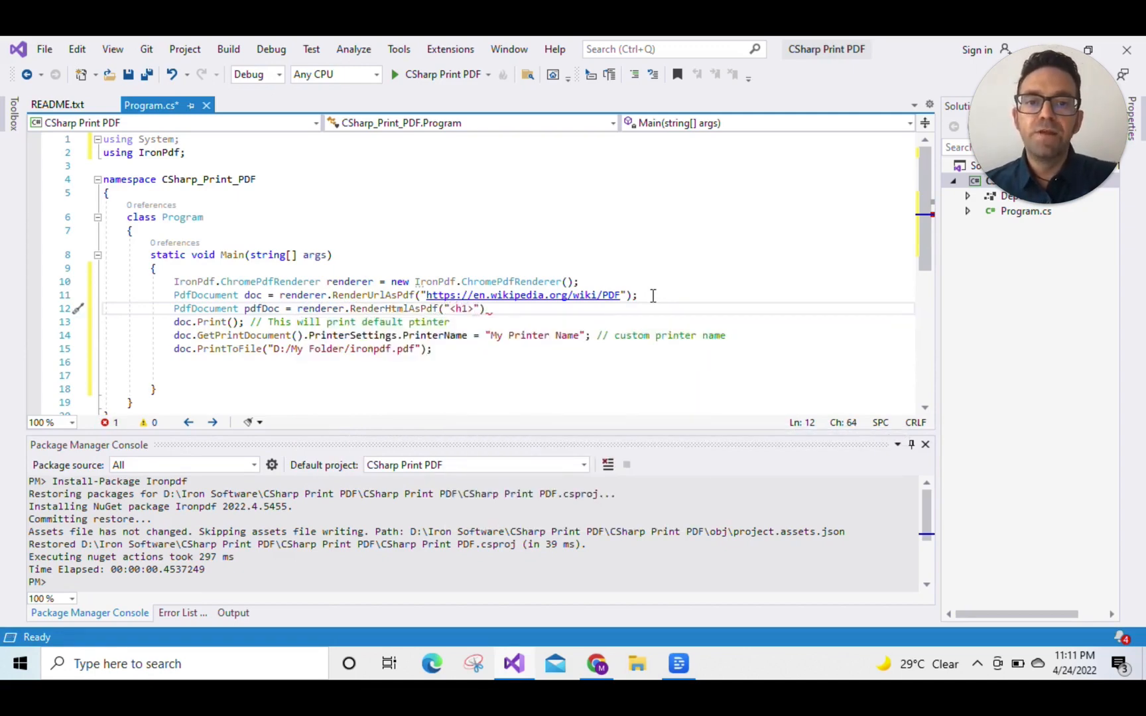
type("My PDF </")
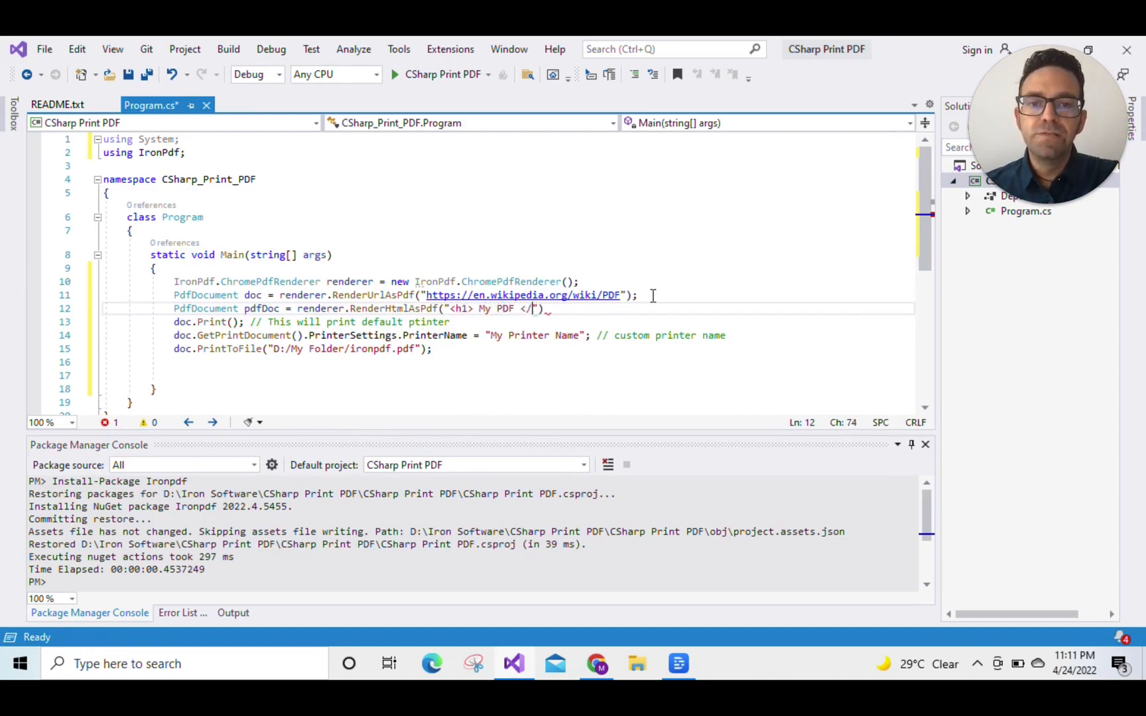
type("h1>")
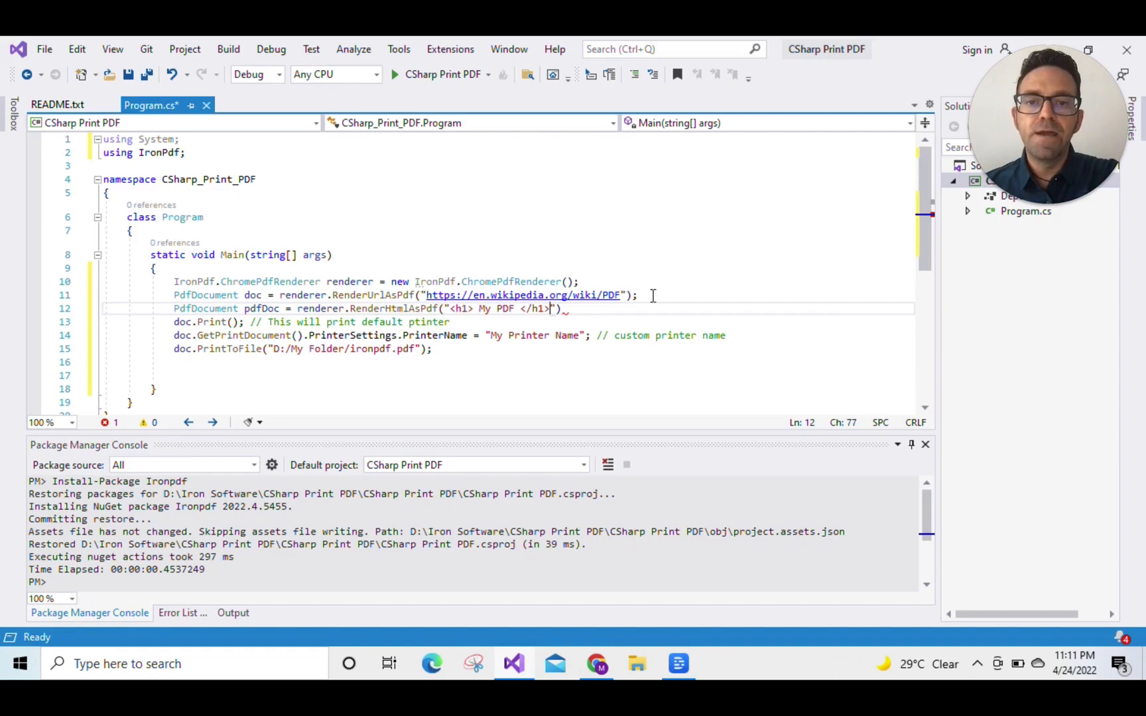